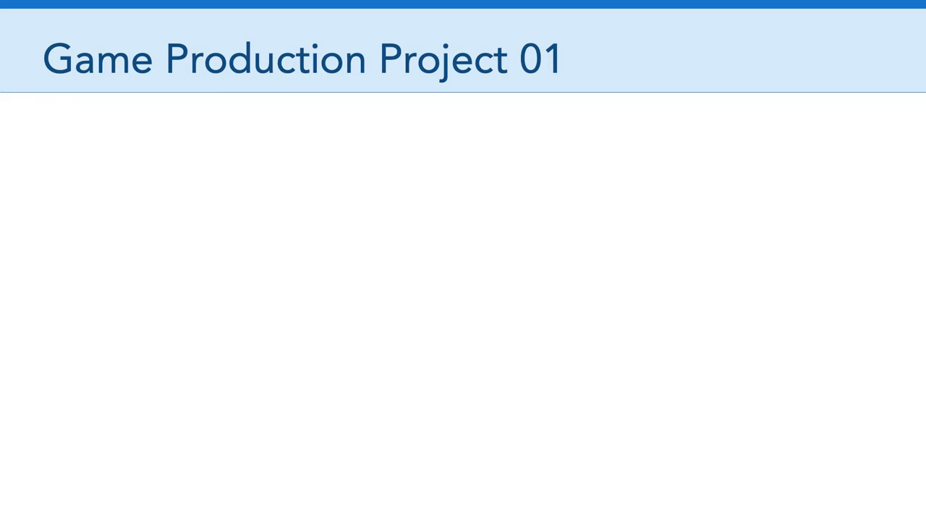
Advance from the Game Production Project 01 title slide to This Week's Content.
key(Right)
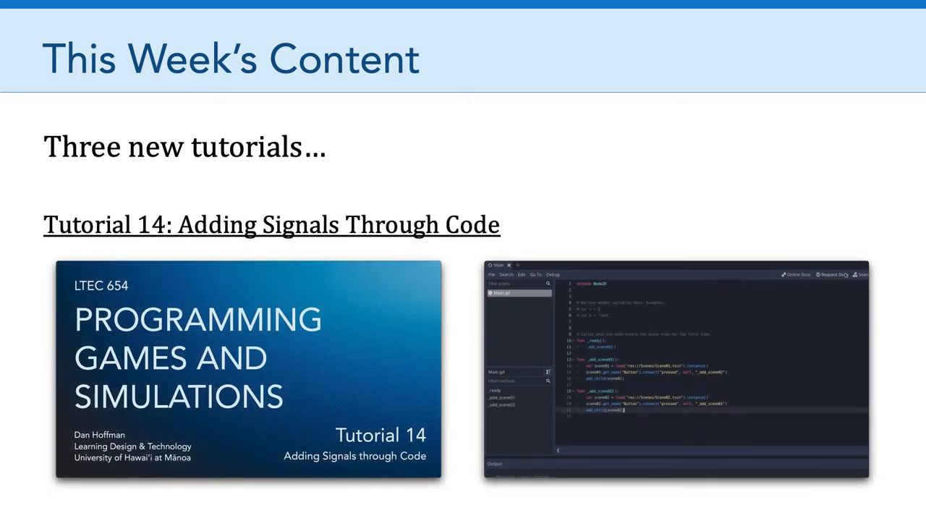
Step through Tutorial 14 and Tutorial 15 until the slideshow ends on the desktop.
key(right)
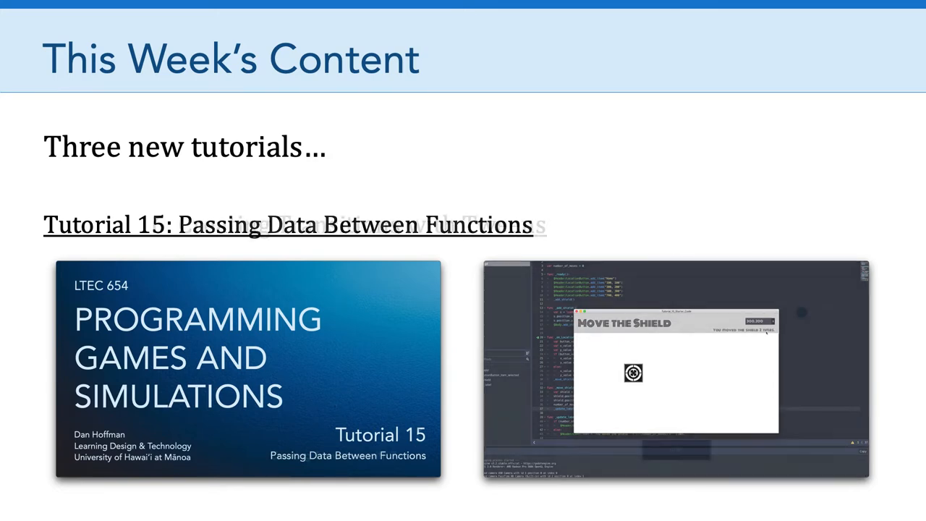
key(right)
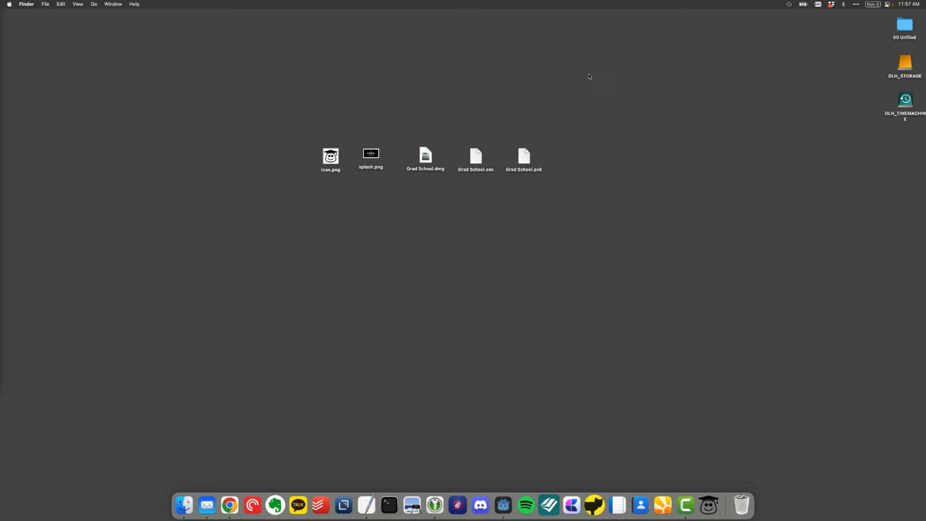
mouse_move(606, 96)
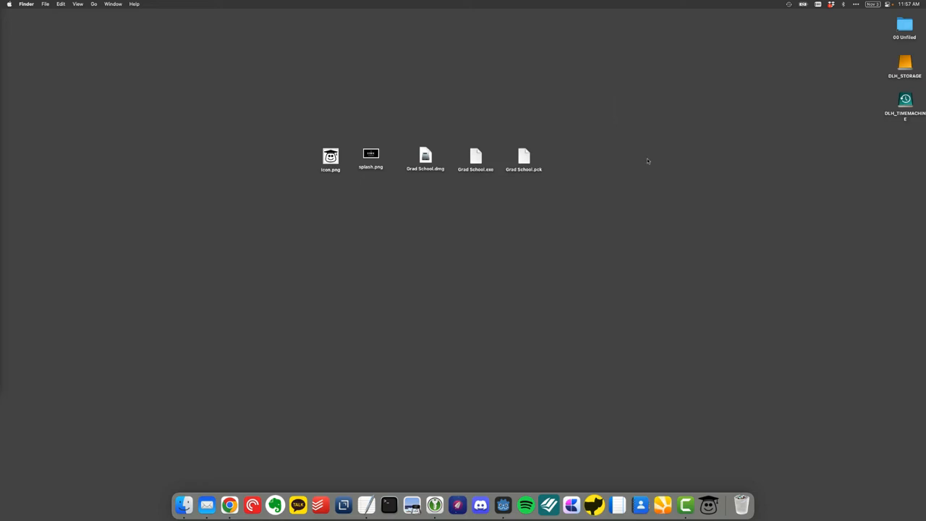
mouse_move(685, 423)
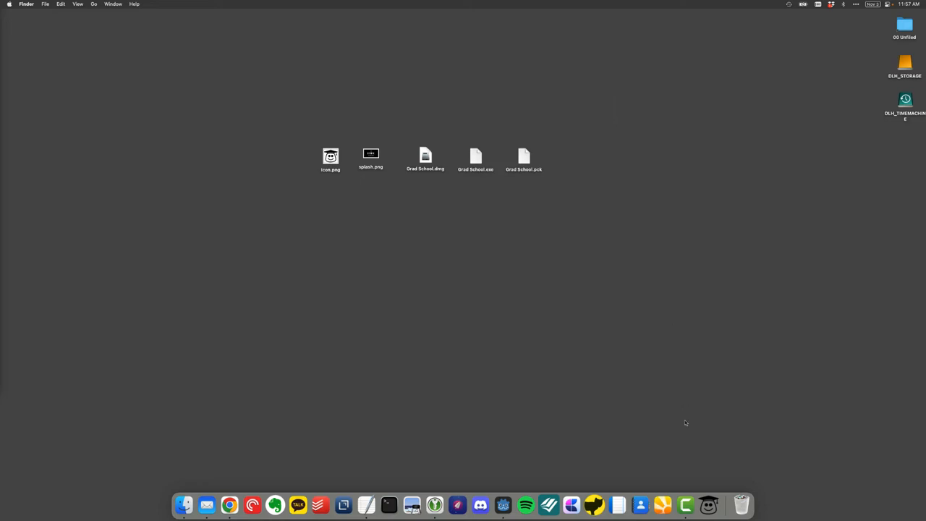
mouse_move(707, 504)
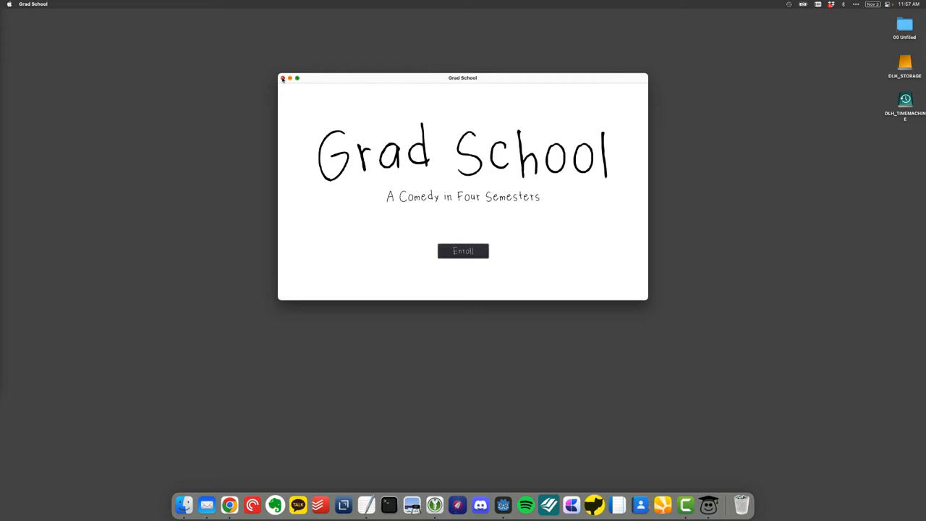
click(283, 79)
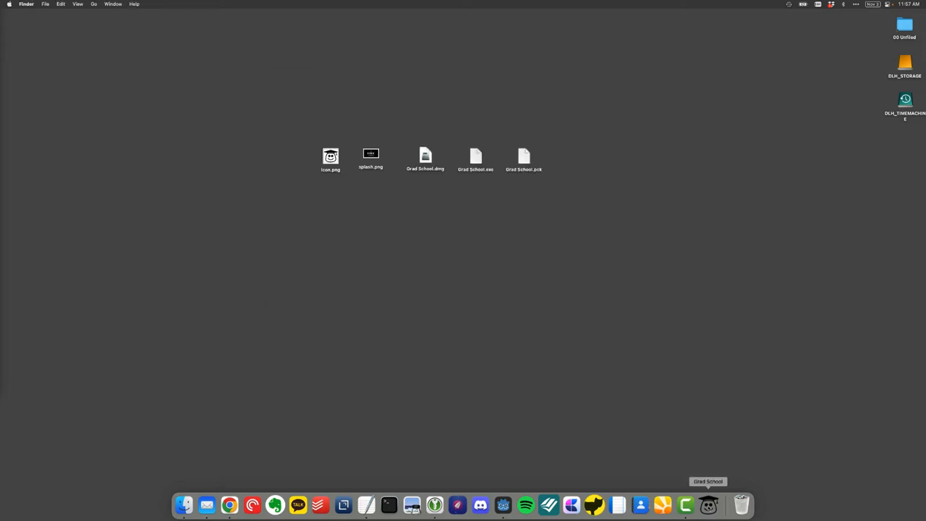
mouse_move(371, 154)
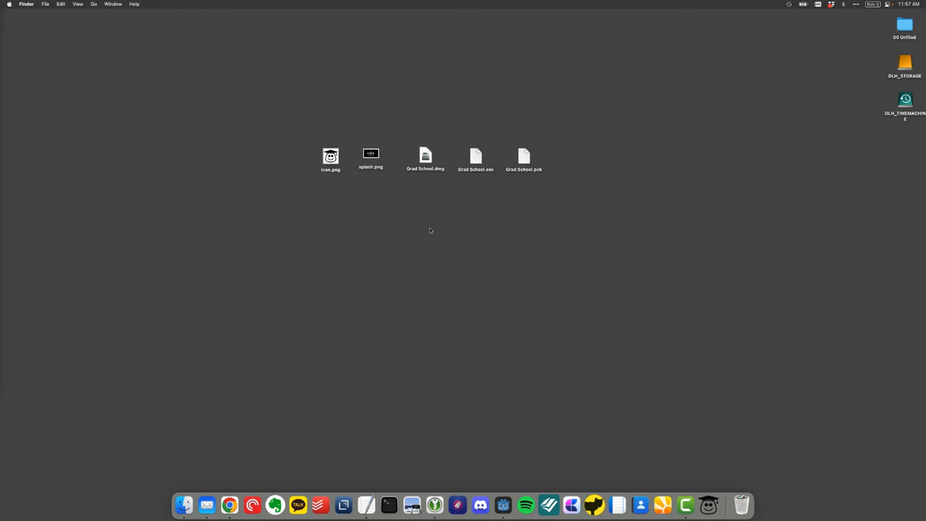
mouse_move(334, 163)
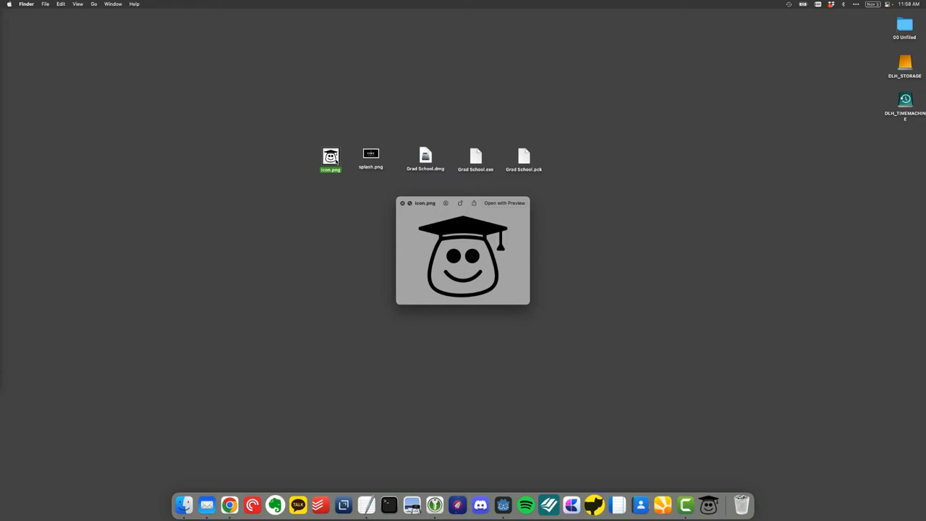
click(402, 202)
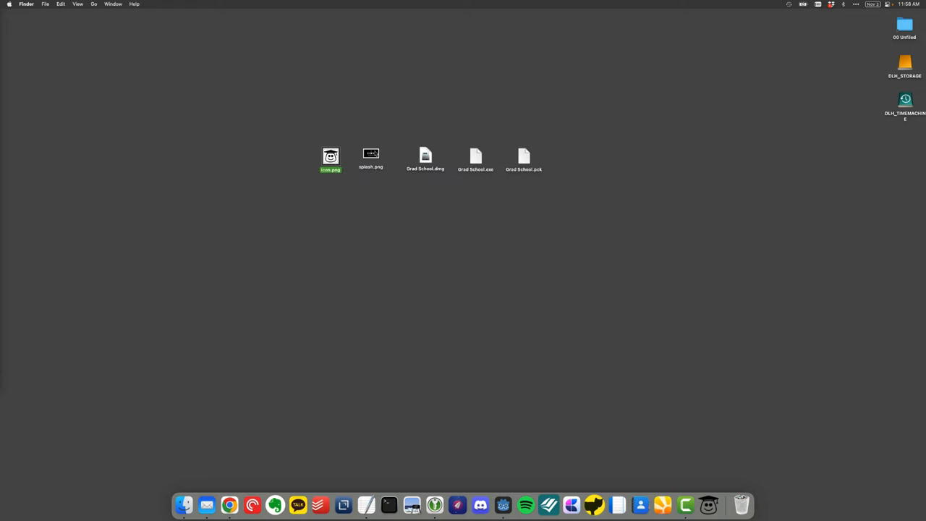
double_click(370, 154)
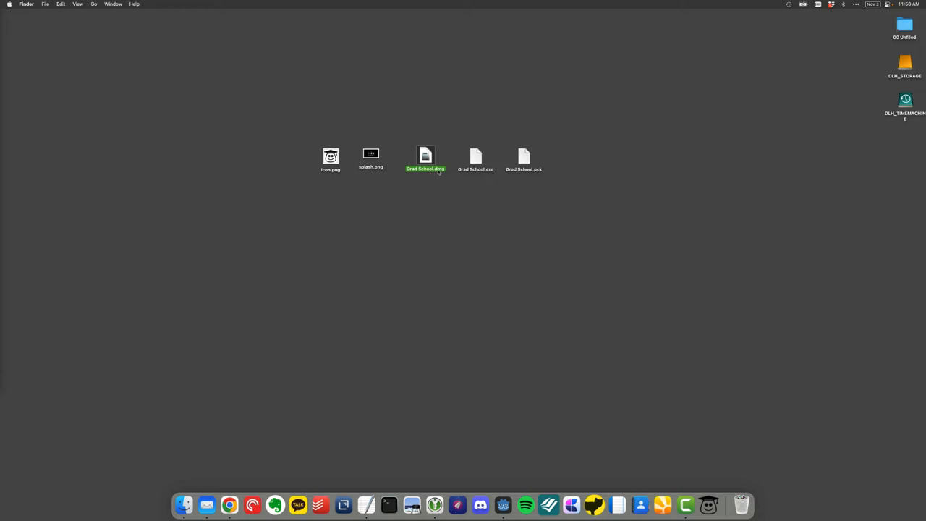
mouse_move(447, 177)
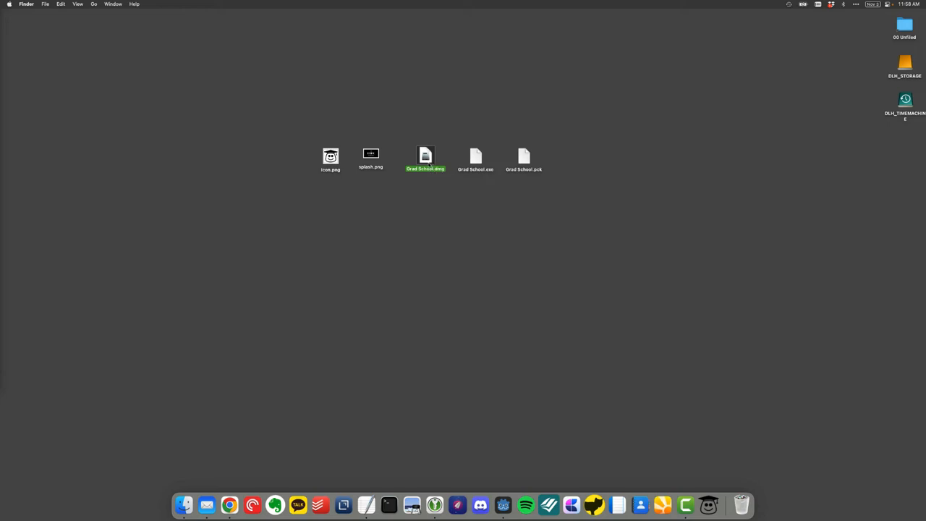
click(475, 156)
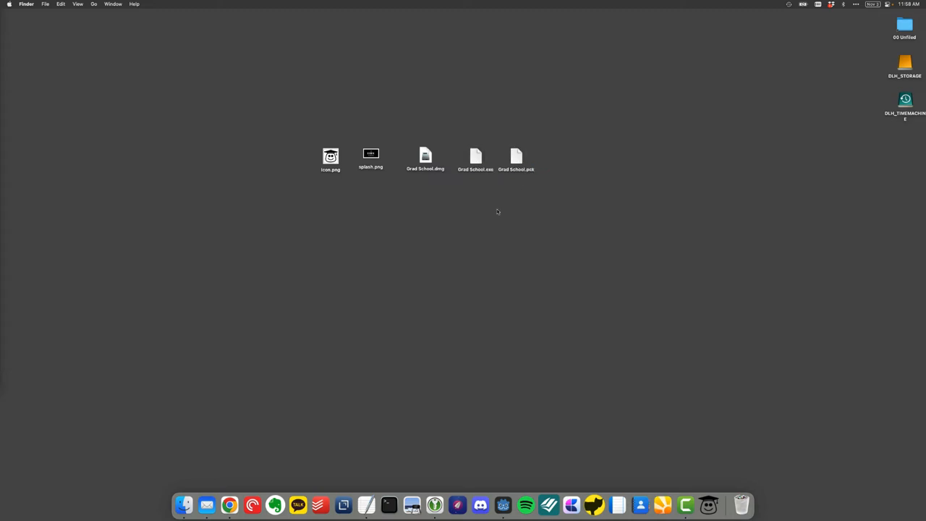
mouse_move(503, 358)
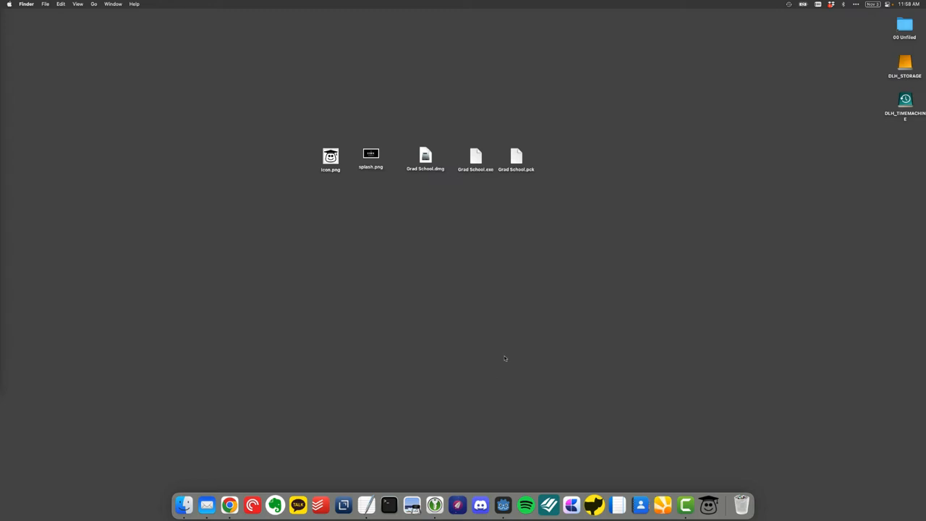
mouse_move(504, 505)
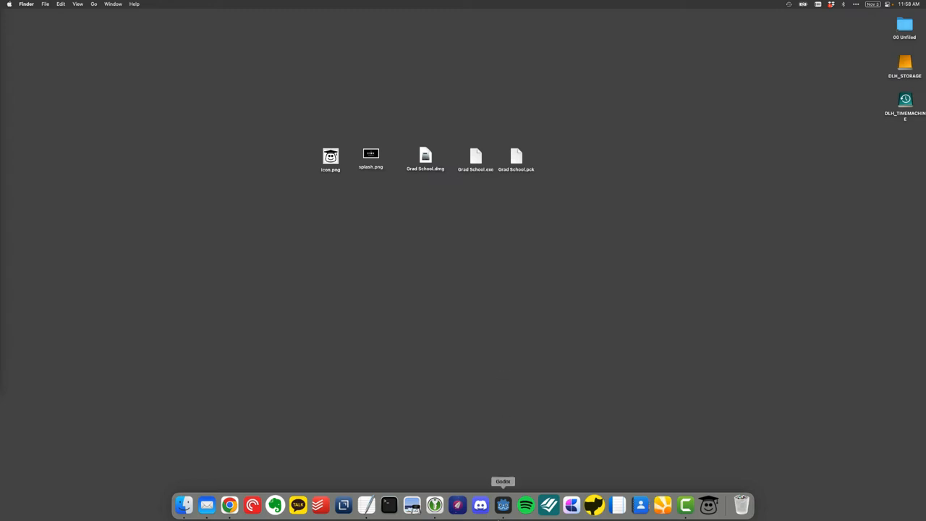
Return to the Grad School project and reach its application name setting via the Project menu.
click(503, 505)
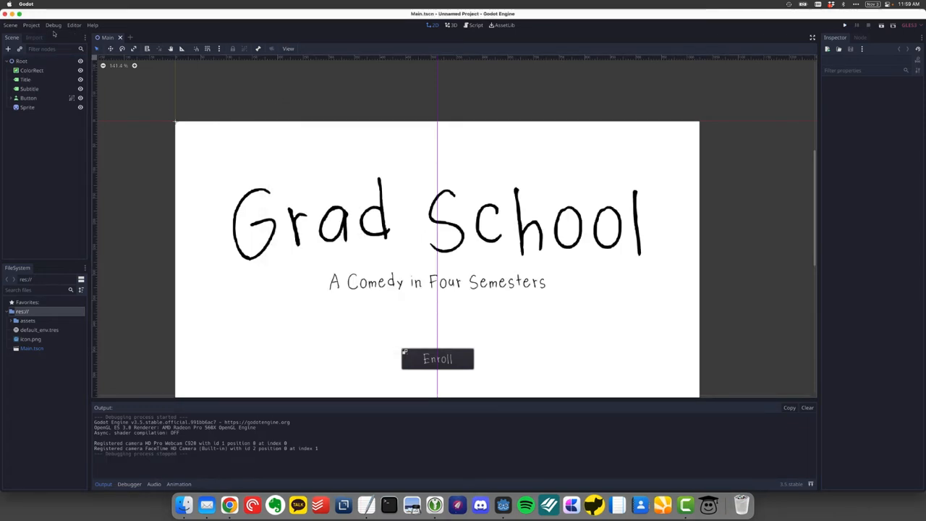
click(32, 25)
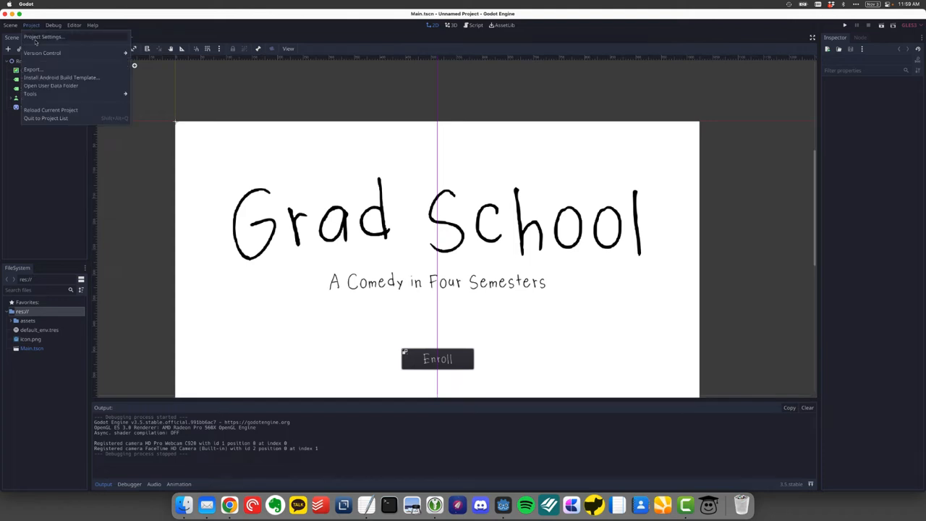
click(44, 37)
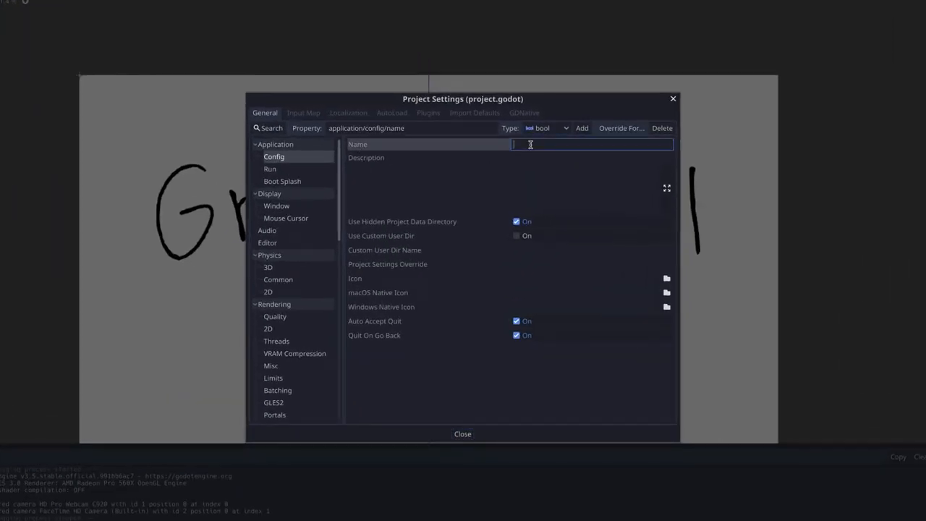
Enter 'Grad School' as the application name in Project Settings.
text(Grad School)
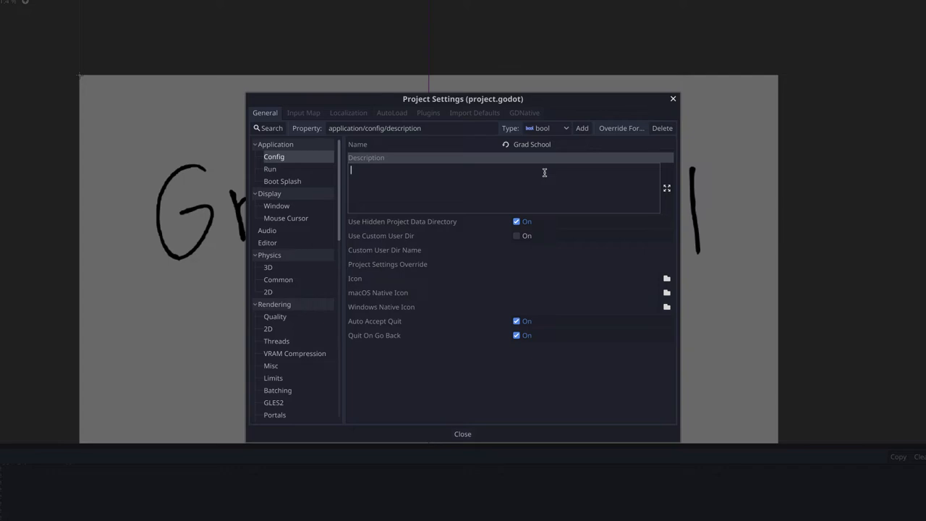
mouse_move(358, 277)
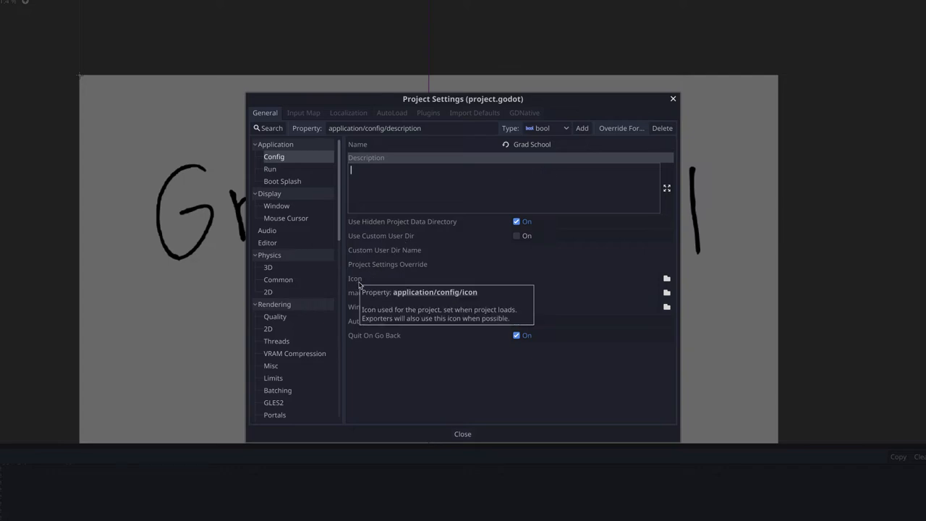
mouse_move(581, 278)
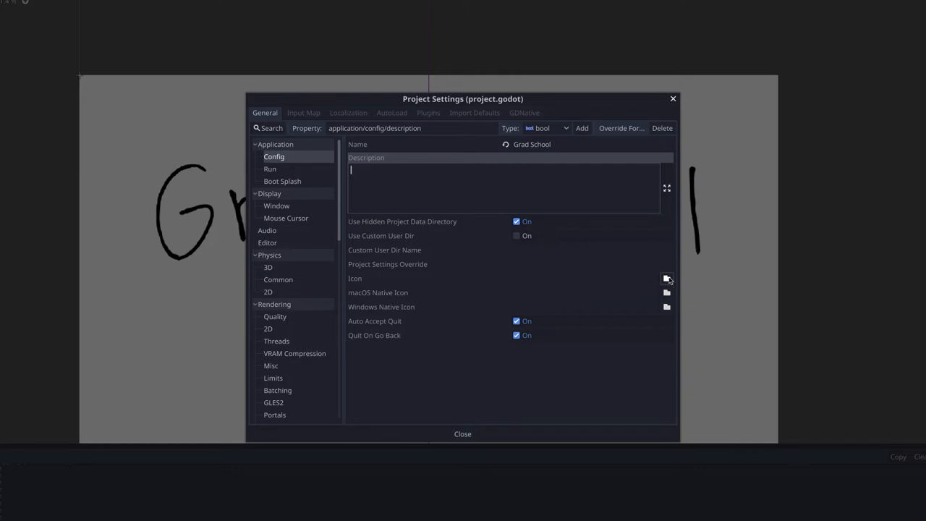
Set the project icon to res://assets/images/icon.png.
click(666, 278)
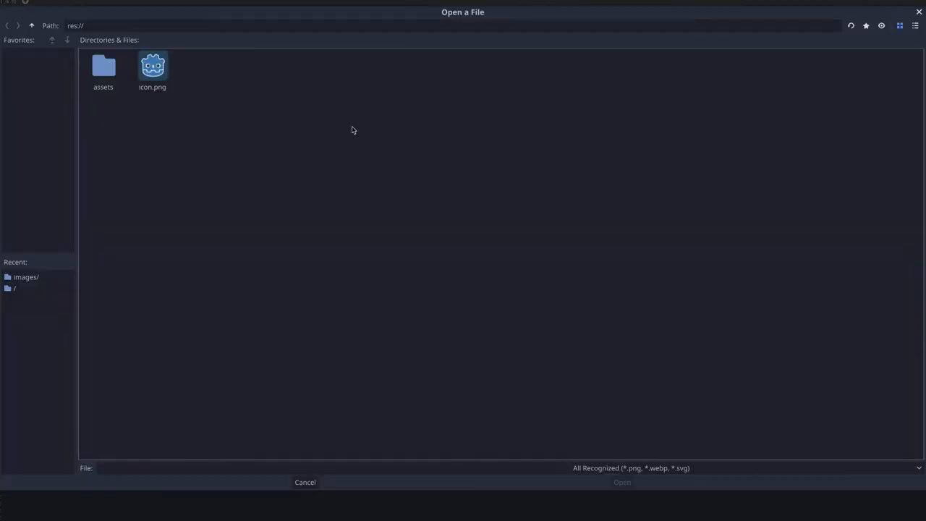
mouse_move(197, 89)
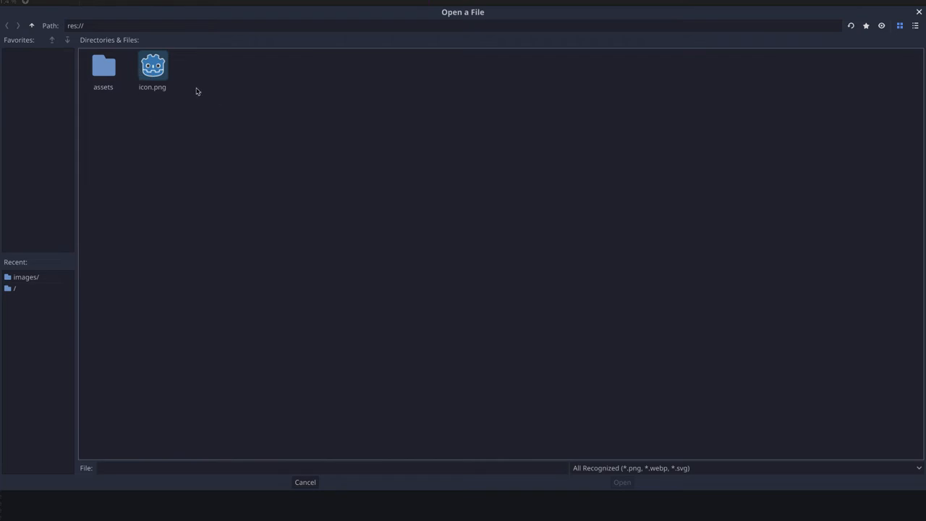
double_click(103, 69)
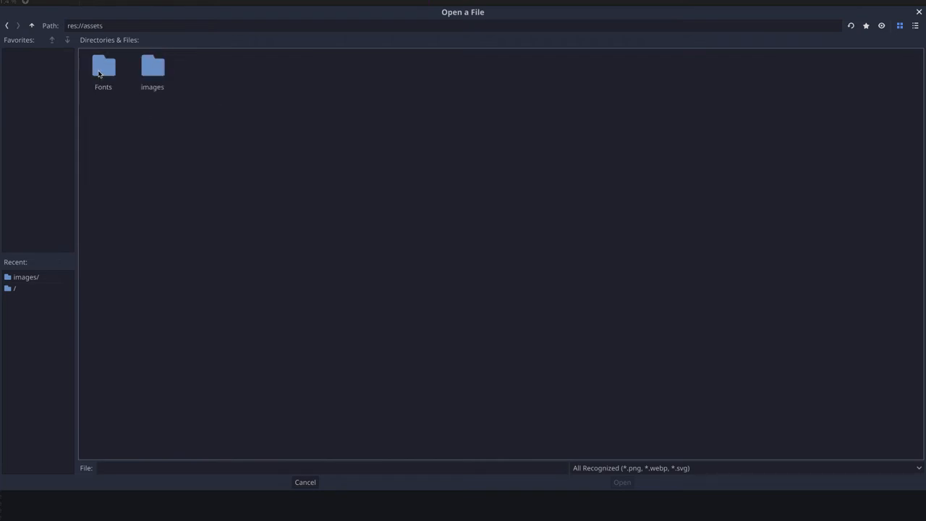
mouse_move(152, 70)
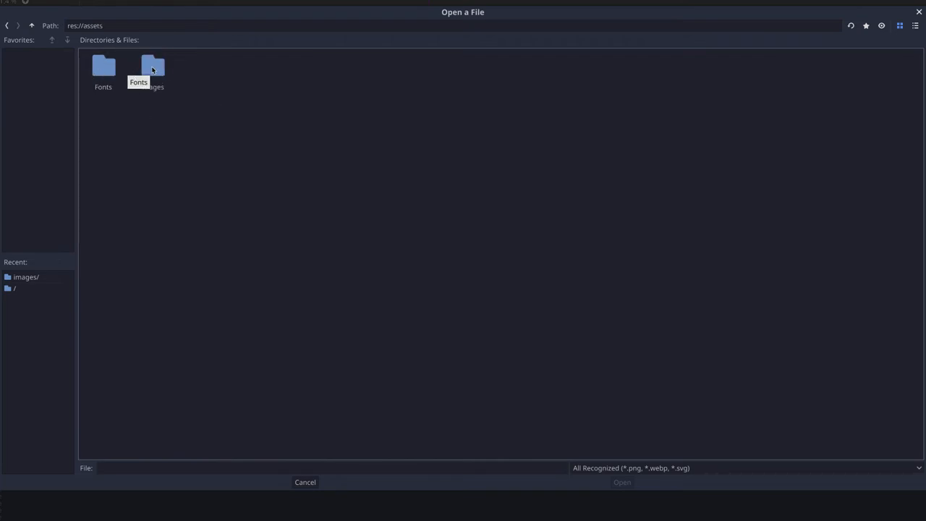
double_click(153, 67)
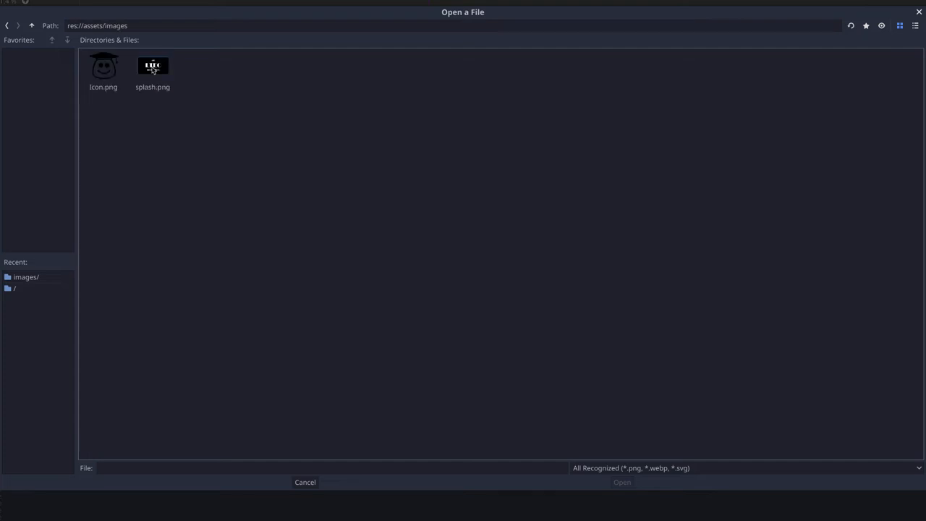
click(103, 72)
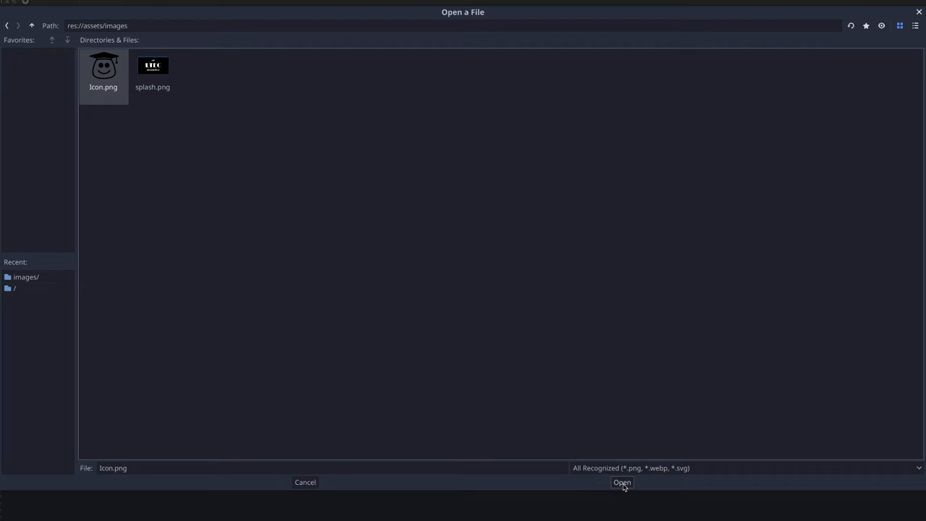
click(622, 483)
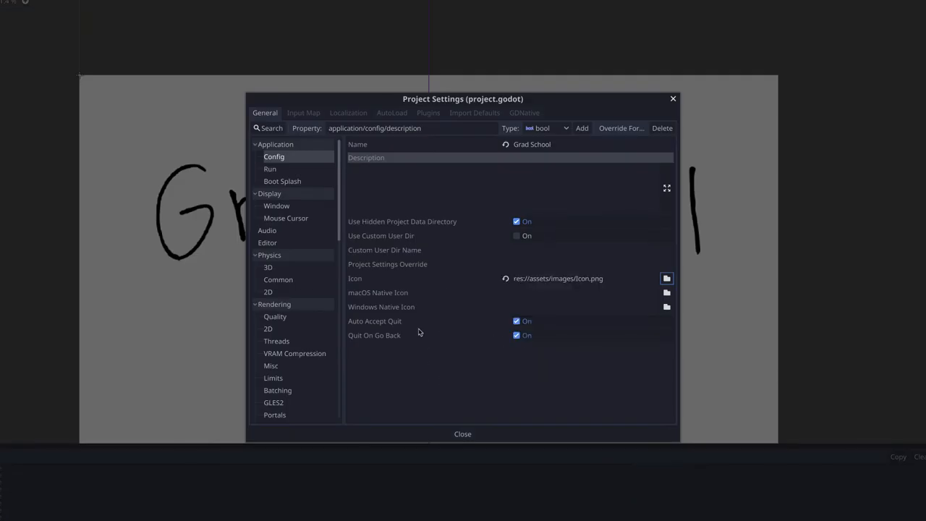
mouse_move(381, 300)
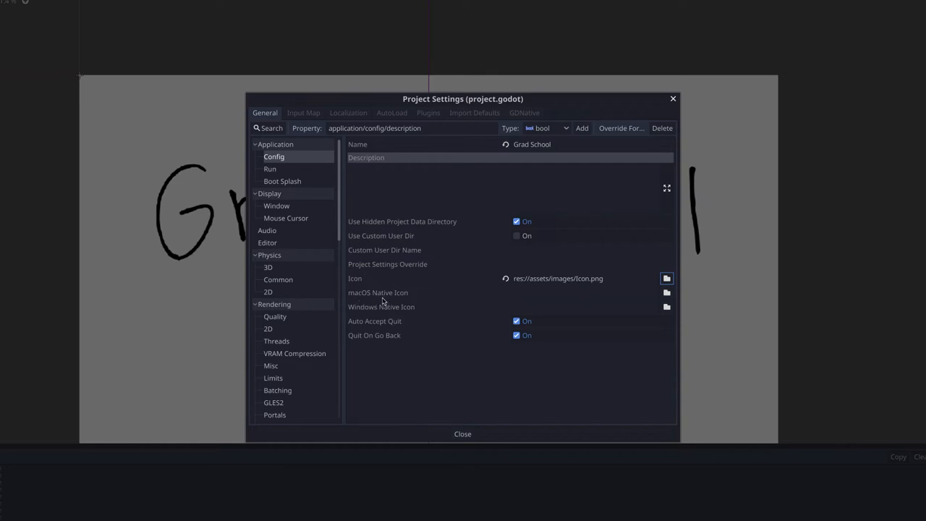
mouse_move(360, 300)
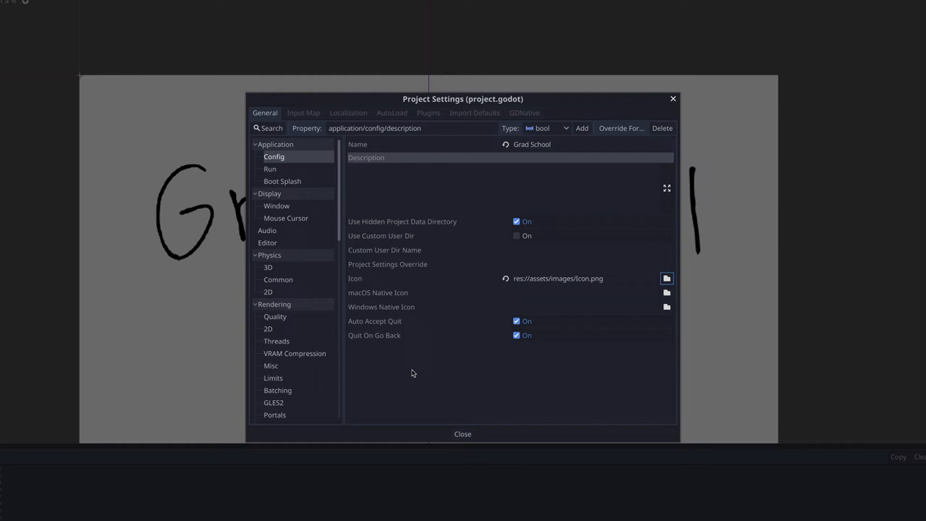
Set the boot splash image to res://assets/images/splash.png.
click(269, 167)
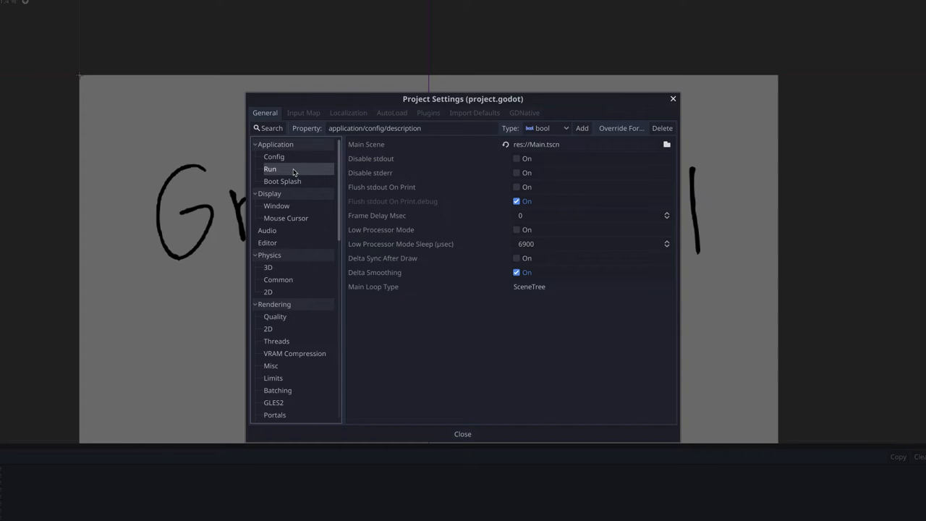
click(282, 180)
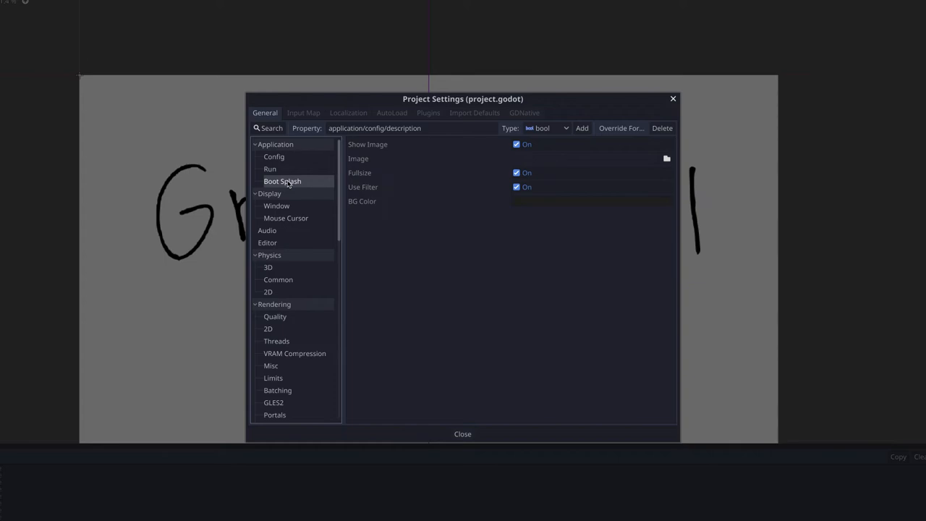
mouse_move(295, 155)
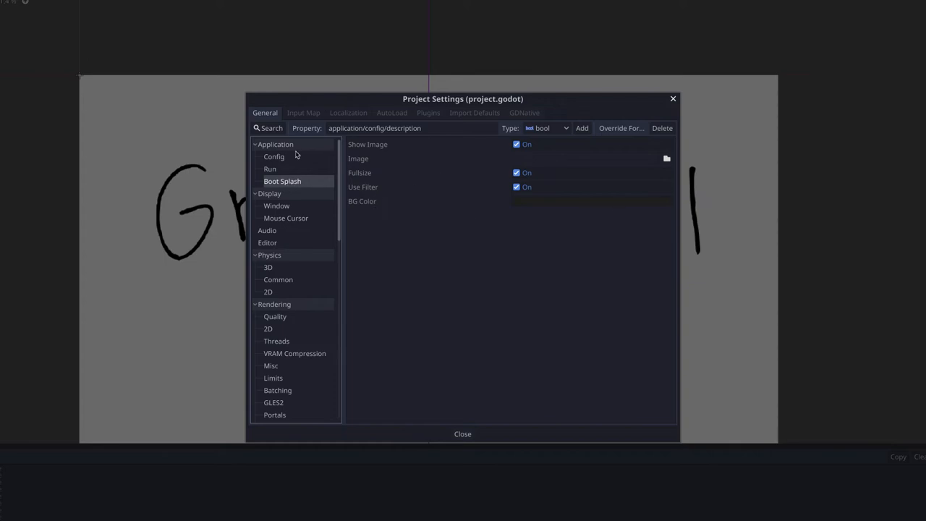
mouse_move(356, 163)
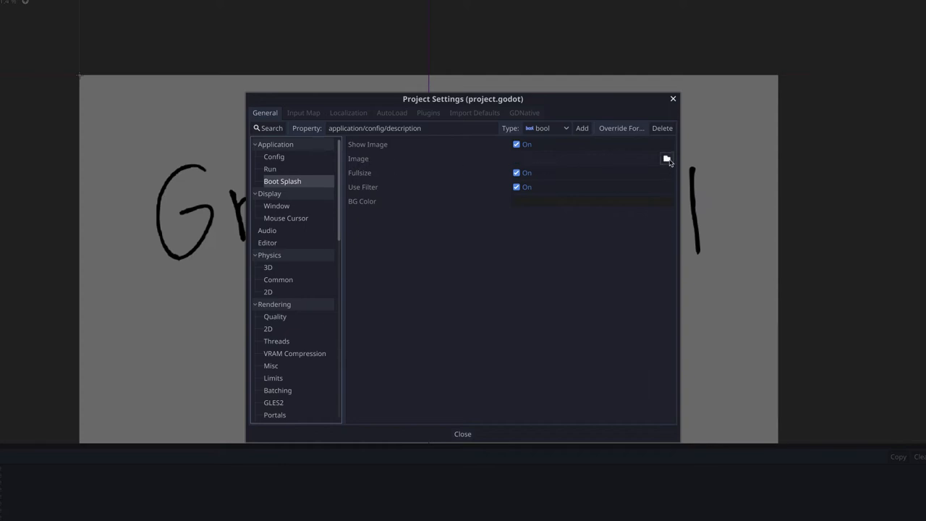
click(665, 158)
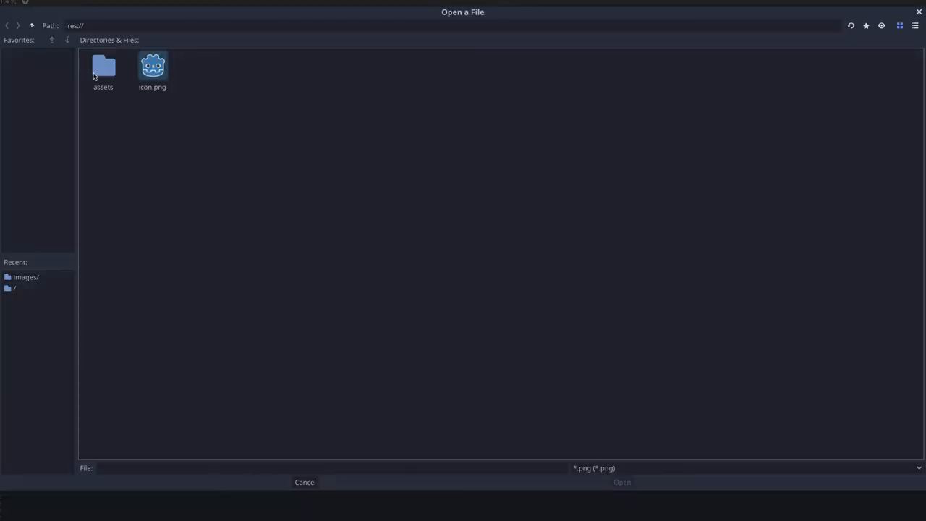
double_click(103, 69)
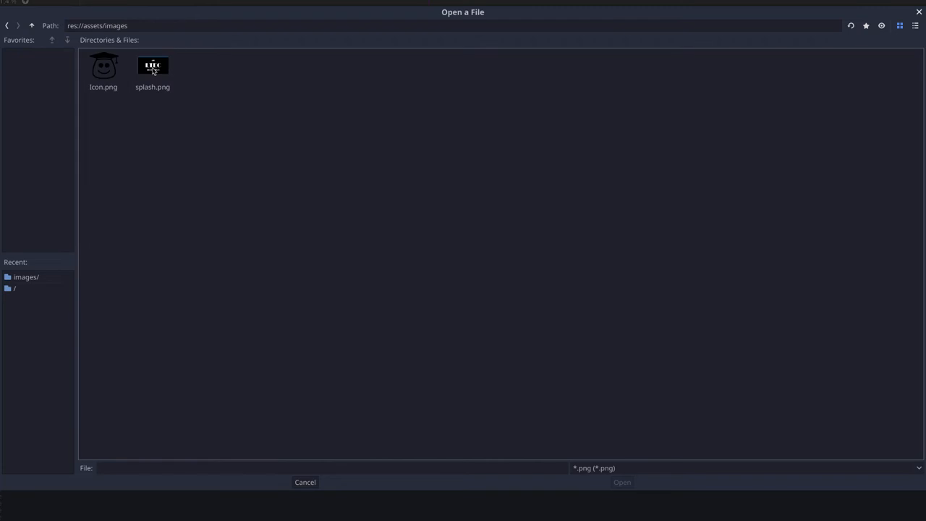
click(151, 73)
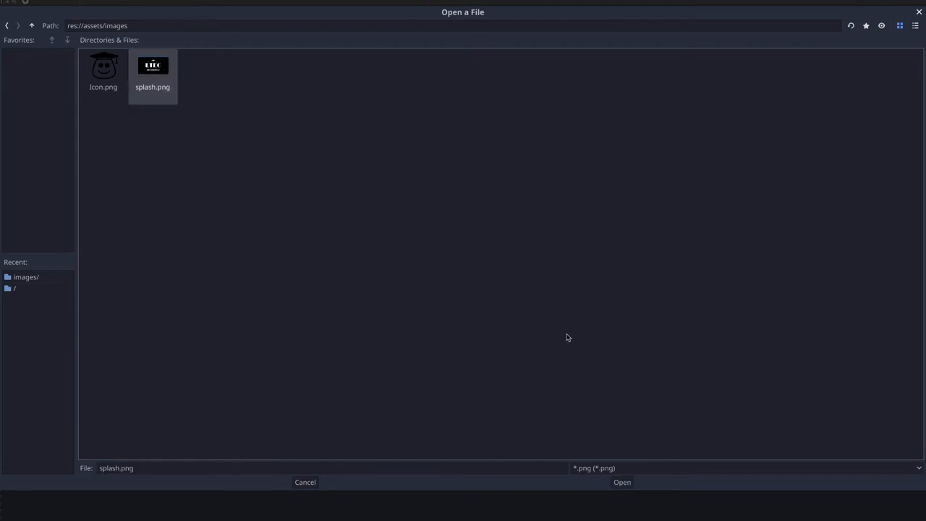
click(622, 482)
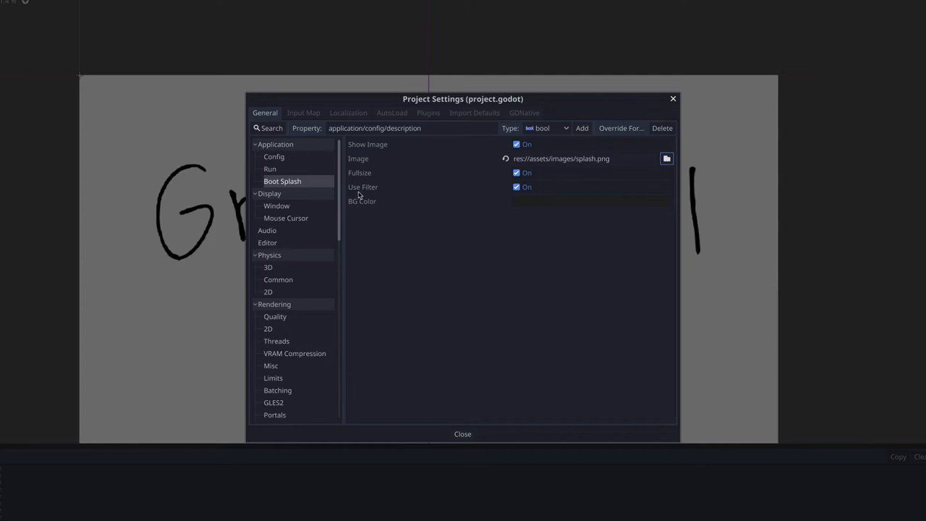
Enable fullscreen with stretch mode 2d and aspect keep, then close Project Settings.
click(276, 205)
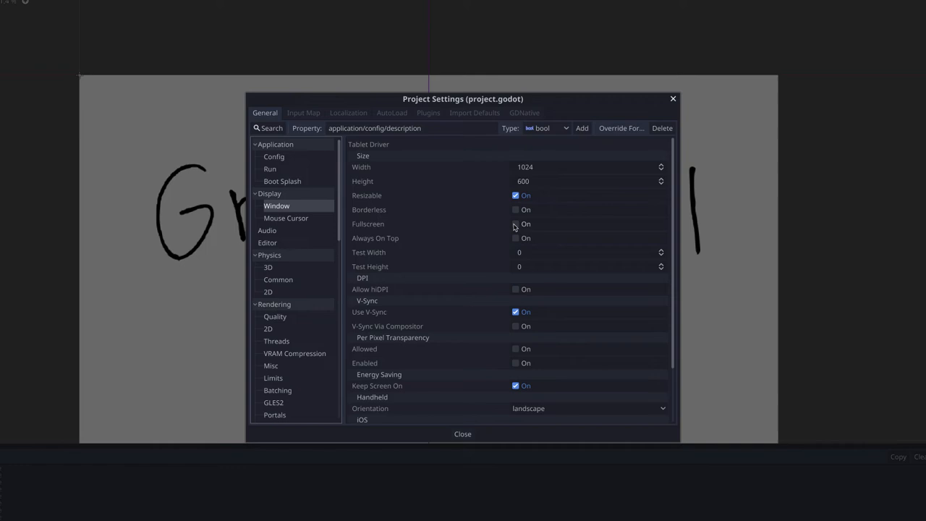
click(514, 224)
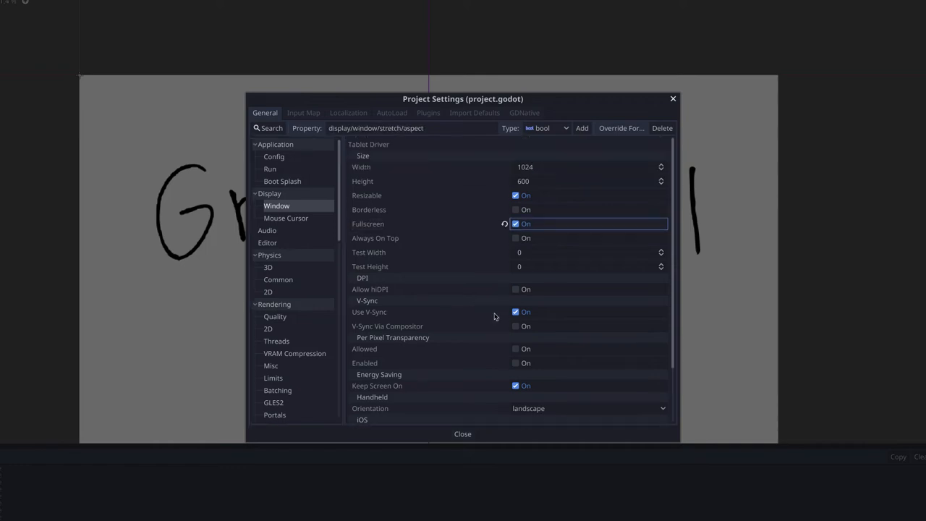
scroll(down, 3)
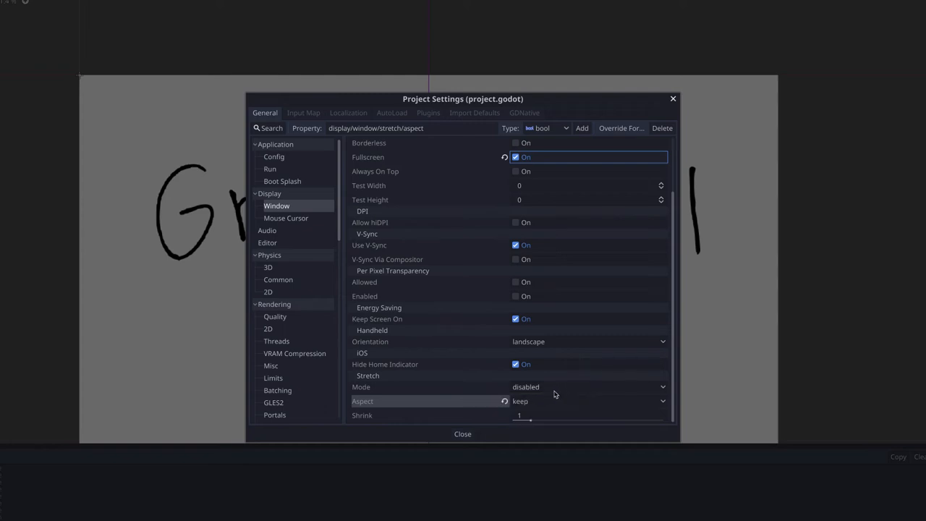
click(586, 386)
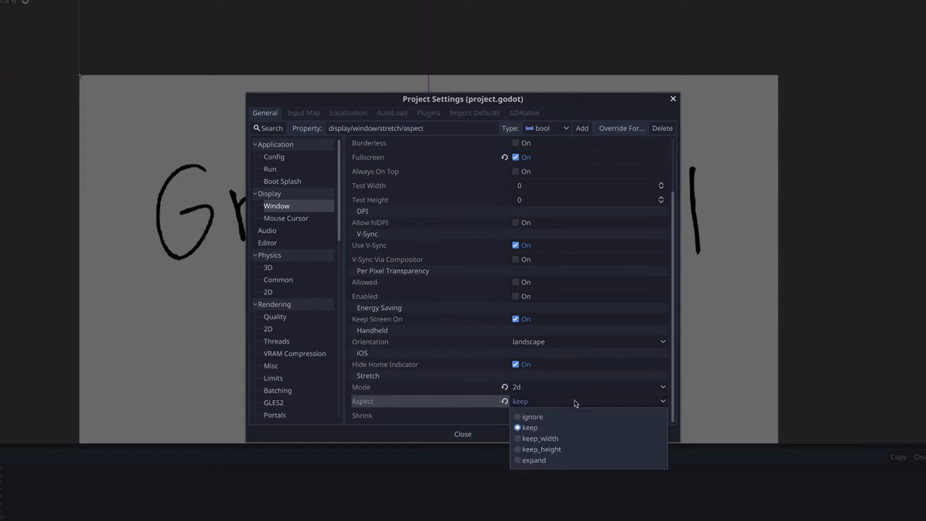
mouse_move(551, 421)
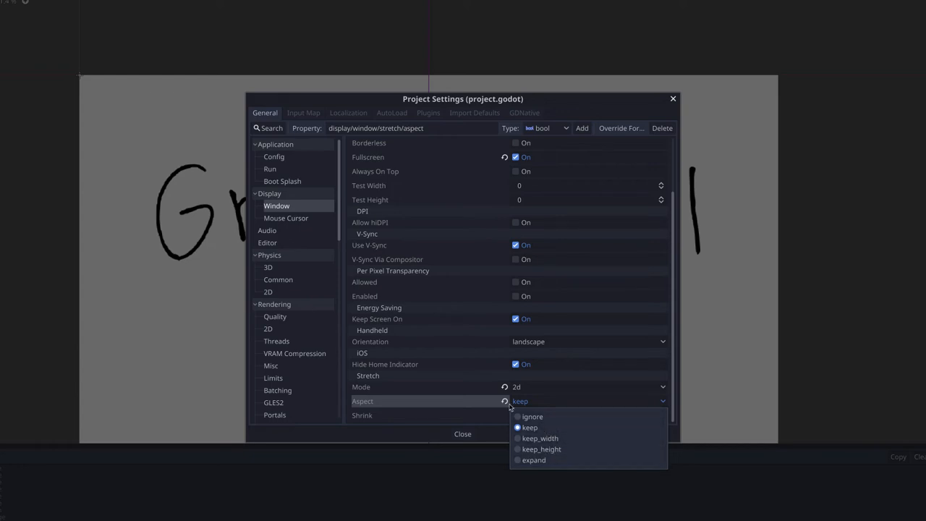
click(529, 427)
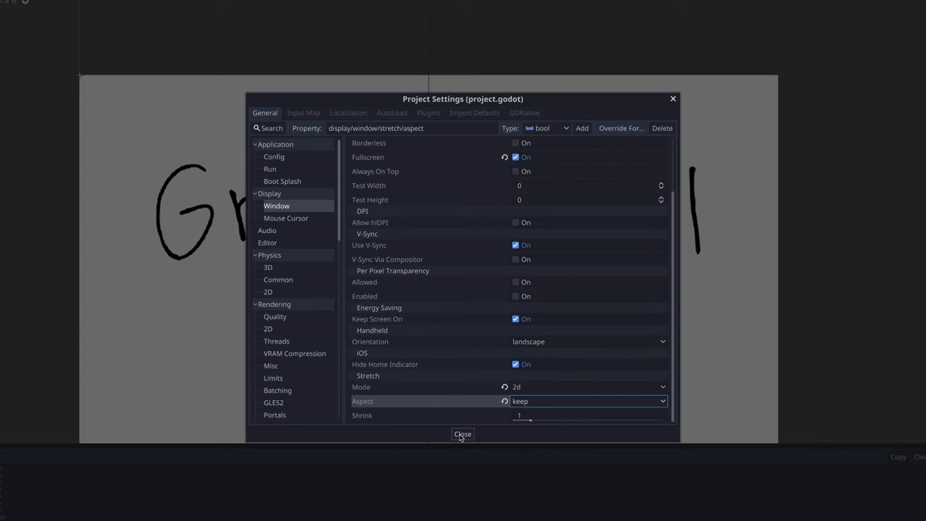
click(463, 434)
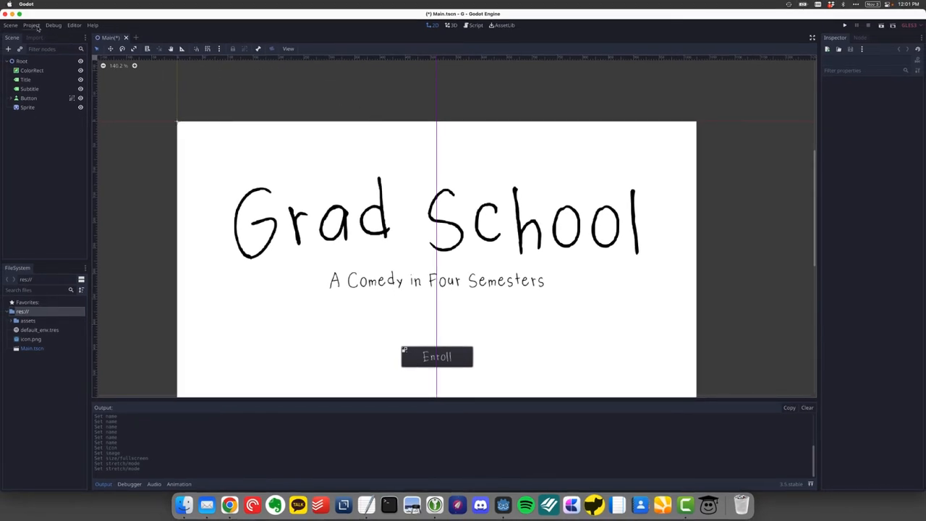
Add a Mac OSX (Runnable) preset in the Export dialog.
click(32, 25)
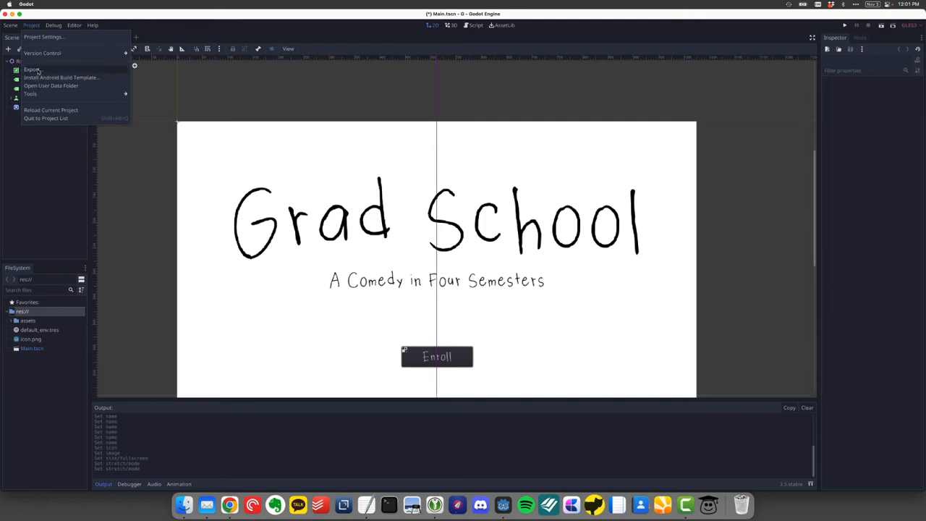
click(32, 69)
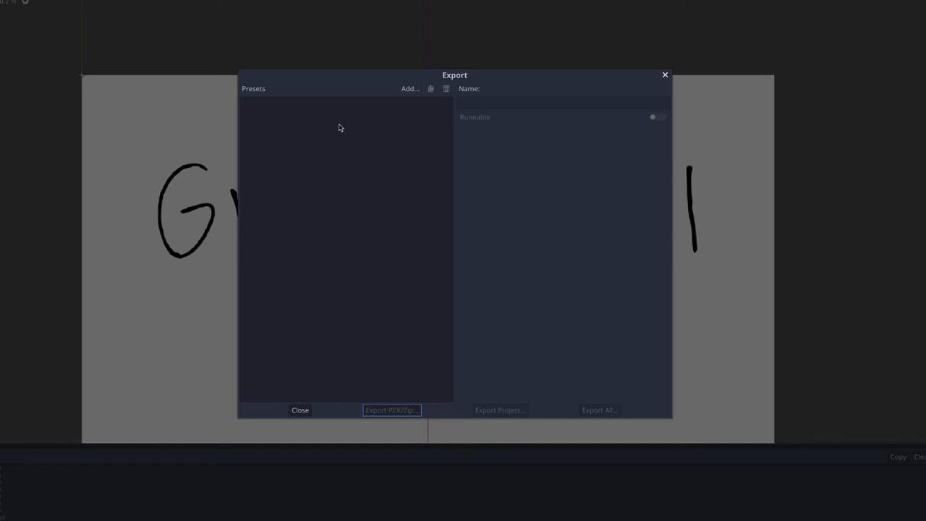
click(410, 88)
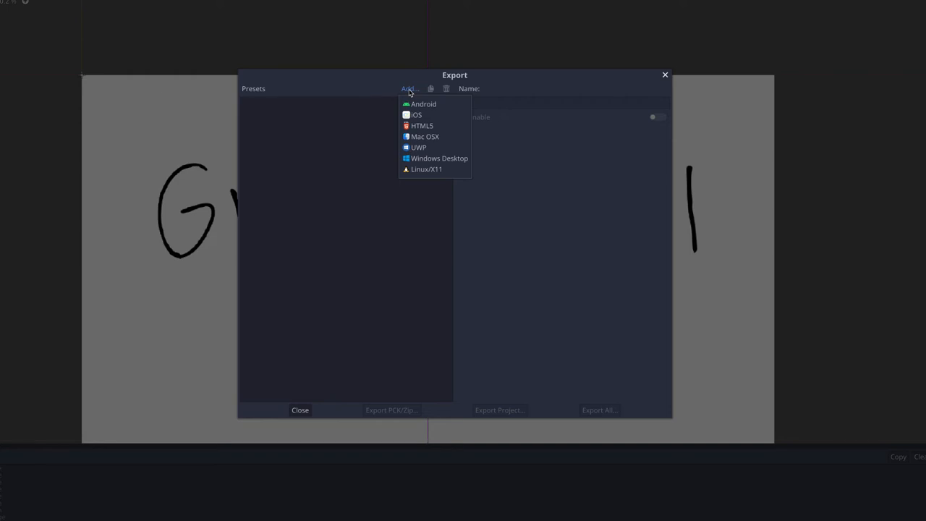
mouse_move(425, 136)
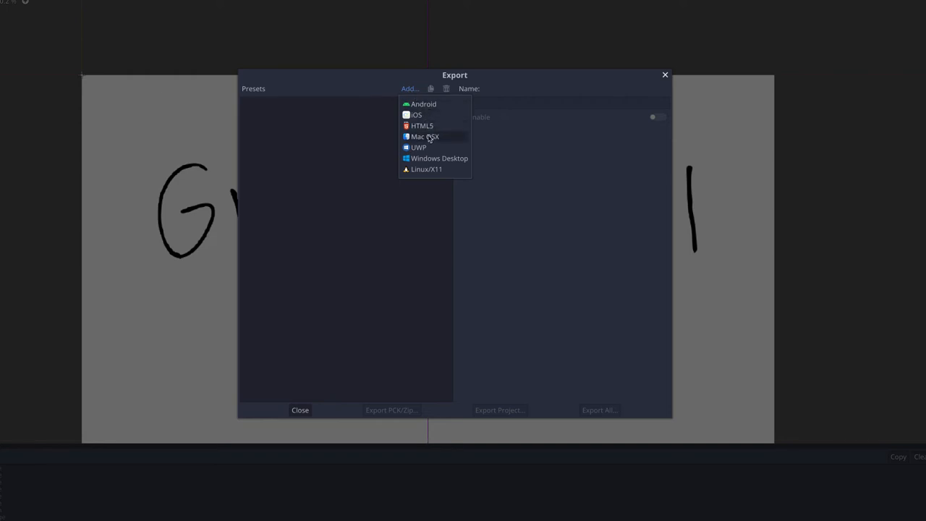
mouse_move(434, 115)
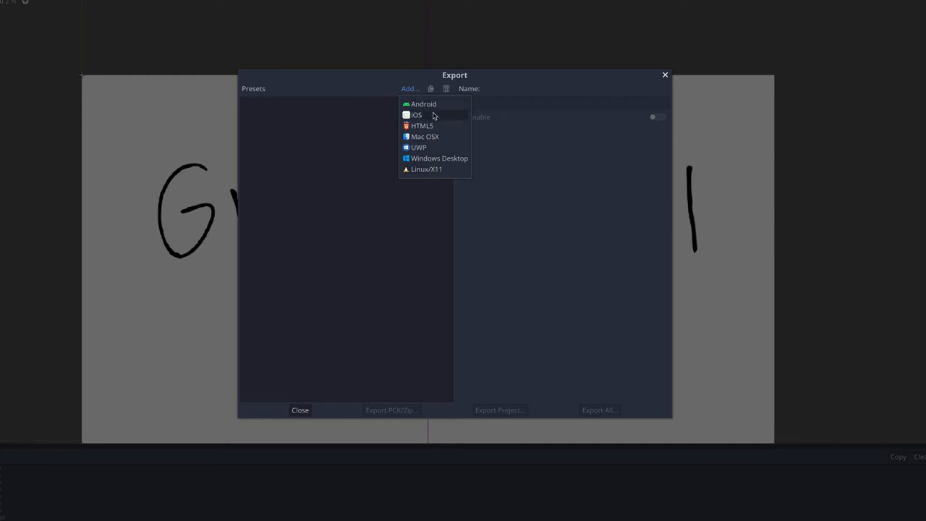
mouse_move(437, 139)
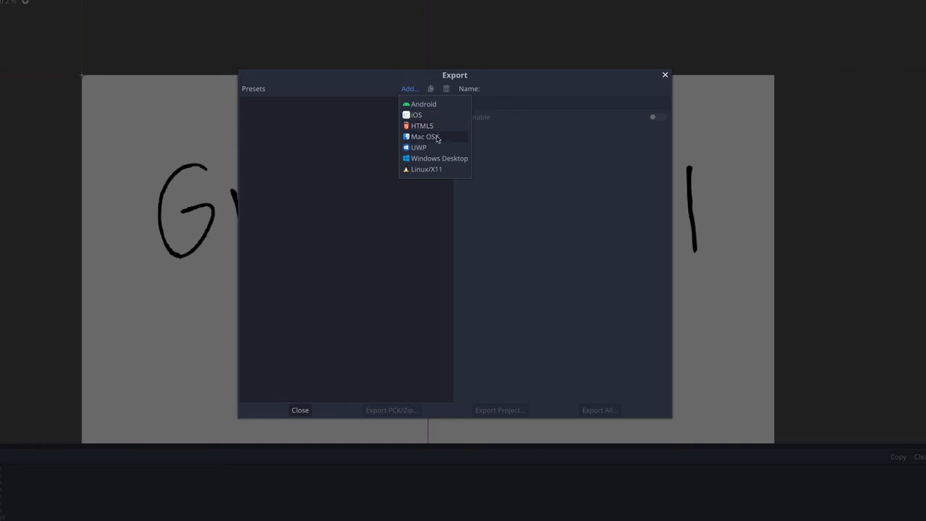
mouse_move(437, 168)
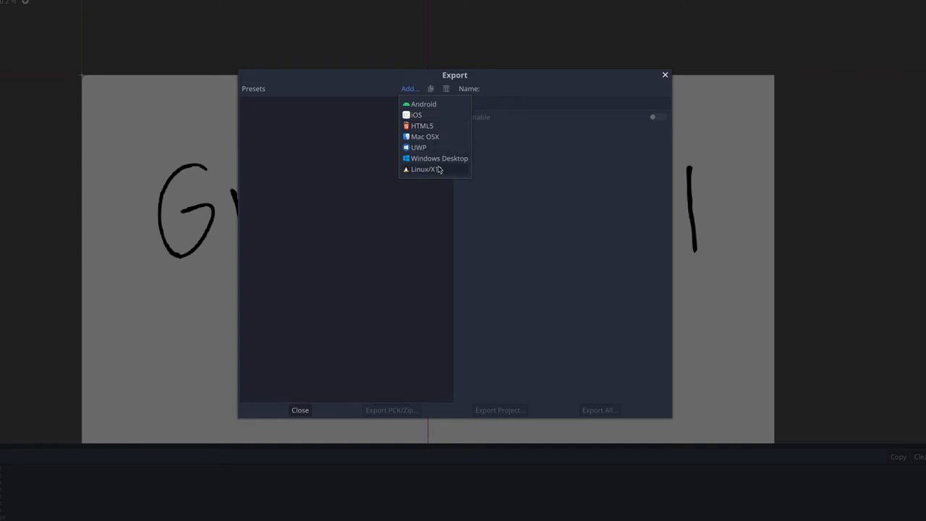
mouse_move(426, 136)
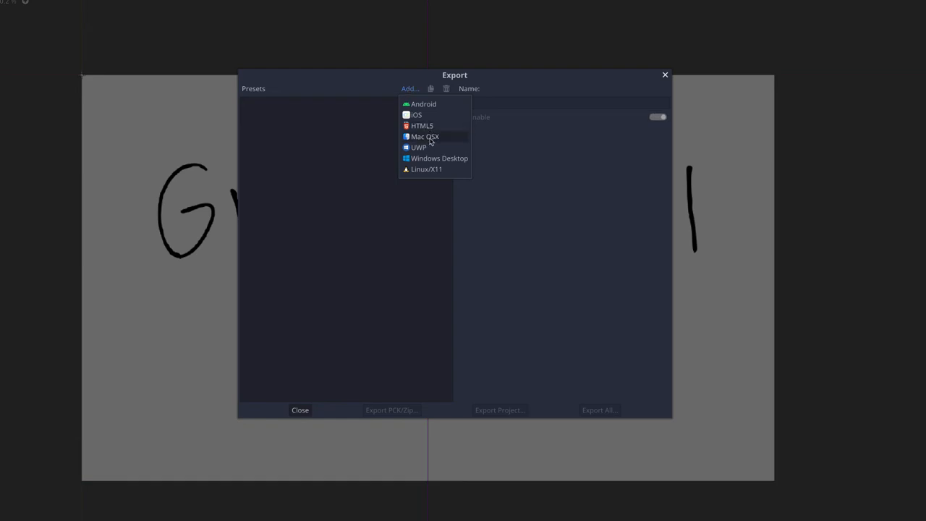
click(425, 136)
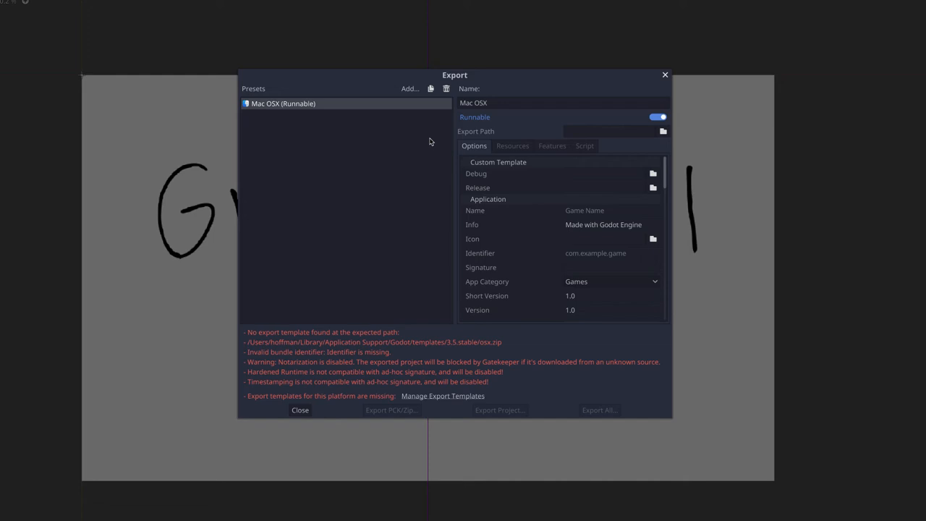
mouse_move(383, 382)
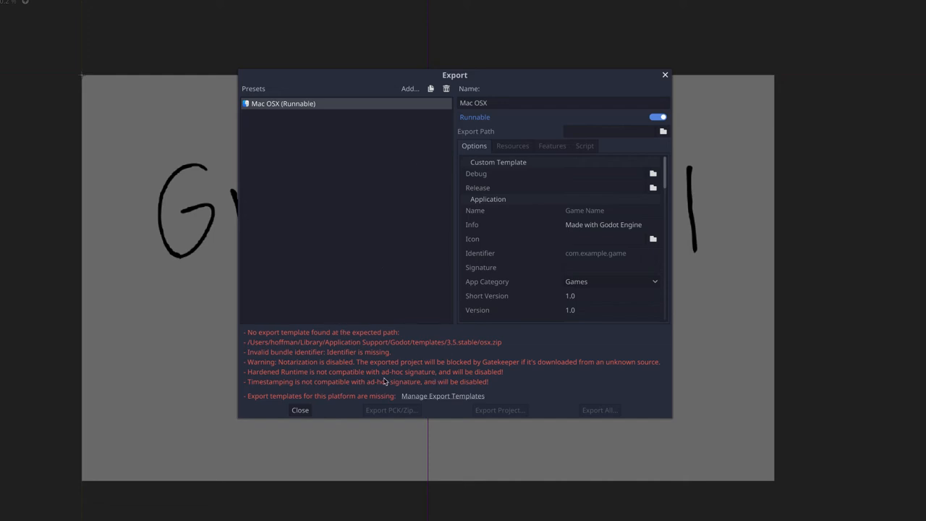
mouse_move(260, 340)
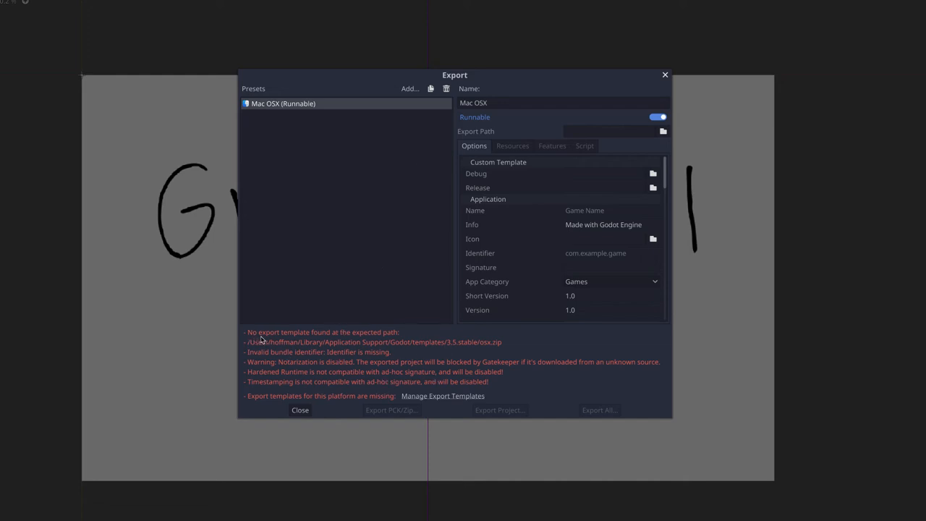
mouse_move(324, 341)
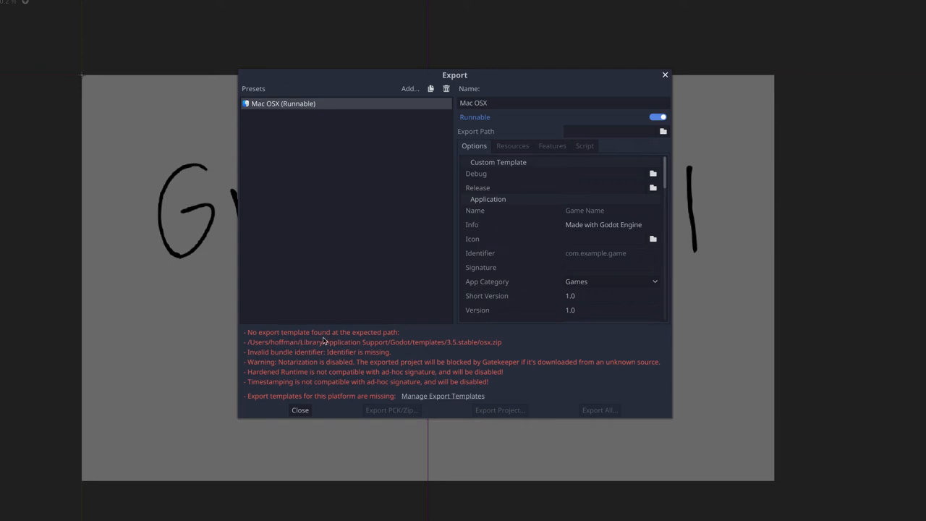
mouse_move(376, 342)
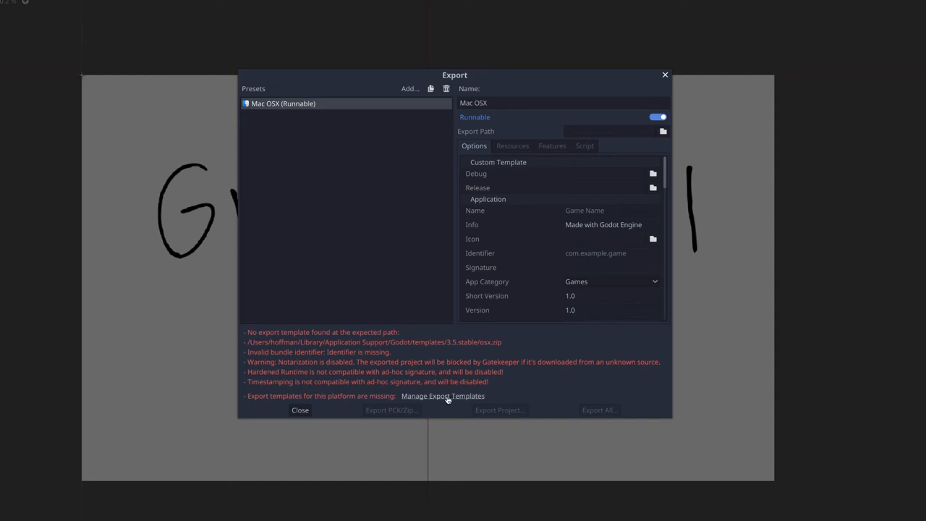
Bring up the Export Template Manager for 3.5.stable from the Export dialog.
click(443, 396)
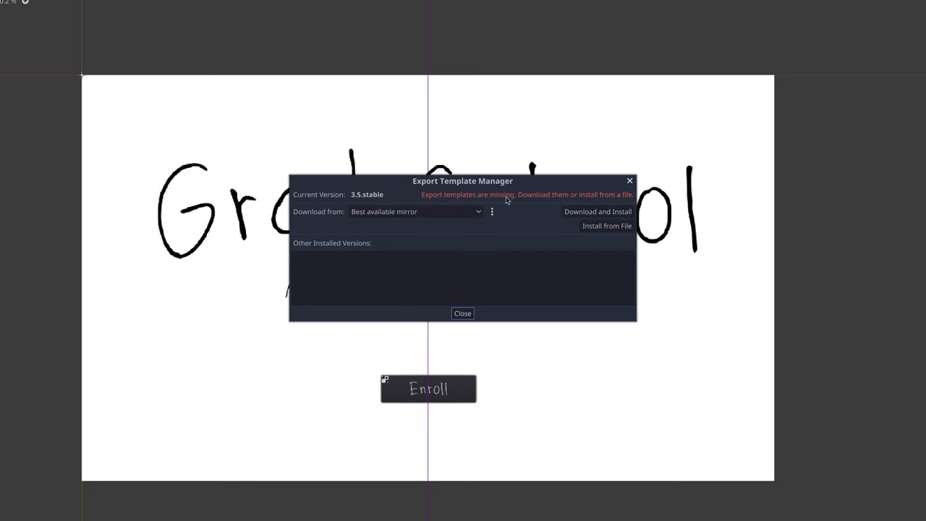
mouse_move(623, 201)
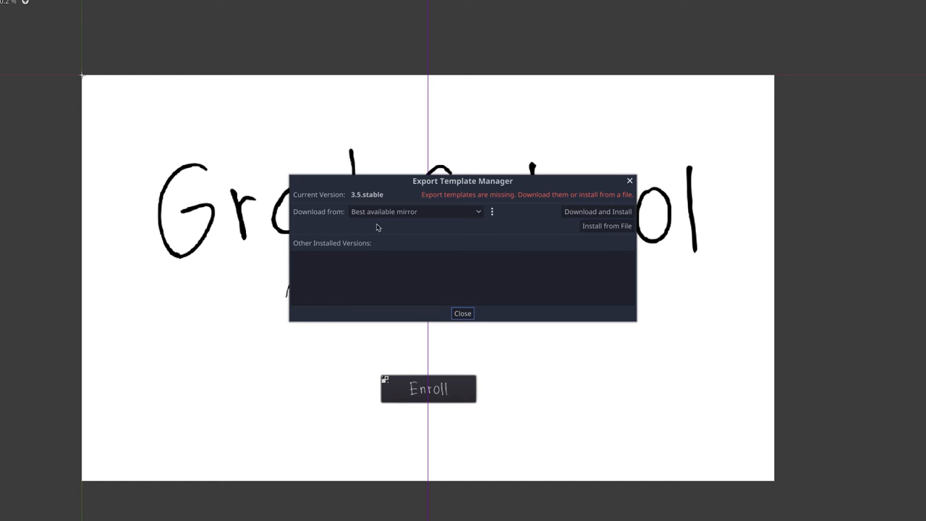
mouse_move(365, 220)
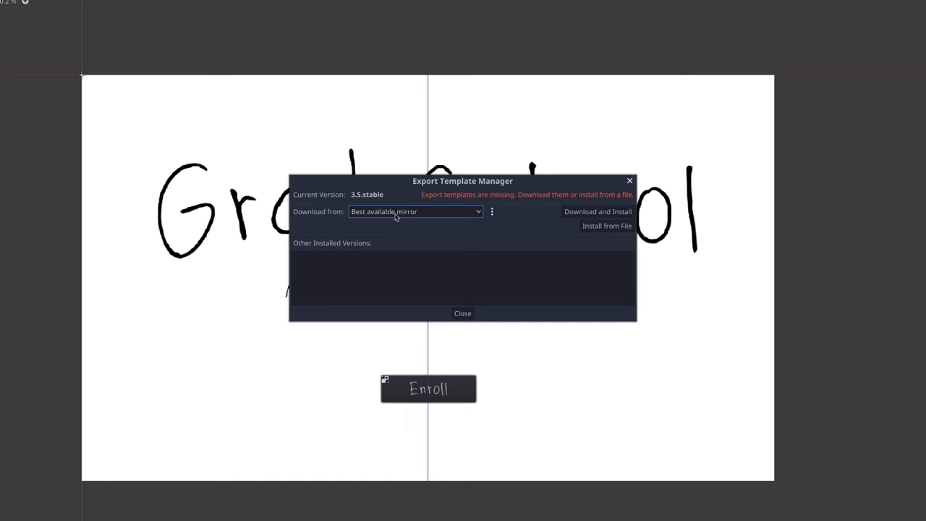
mouse_move(595, 212)
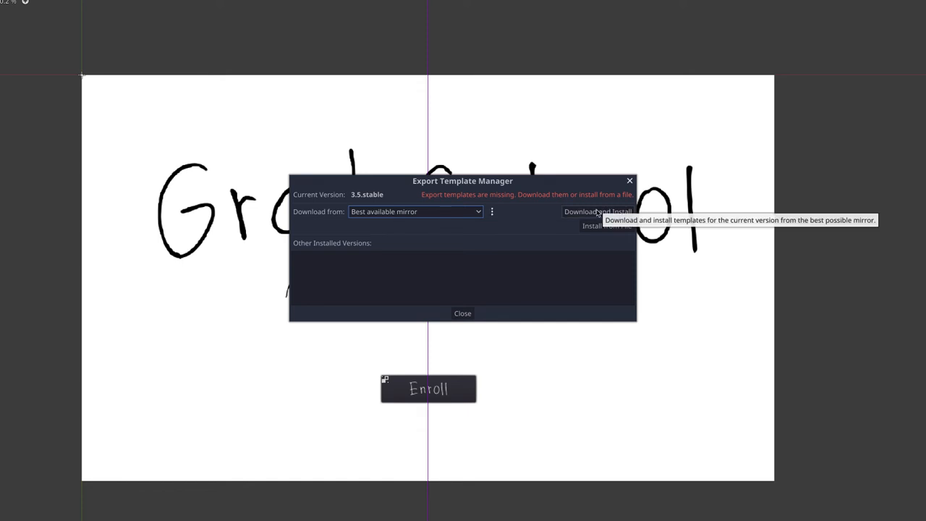
Download and install the 3.5.stable export templates from the best available mirror.
click(596, 211)
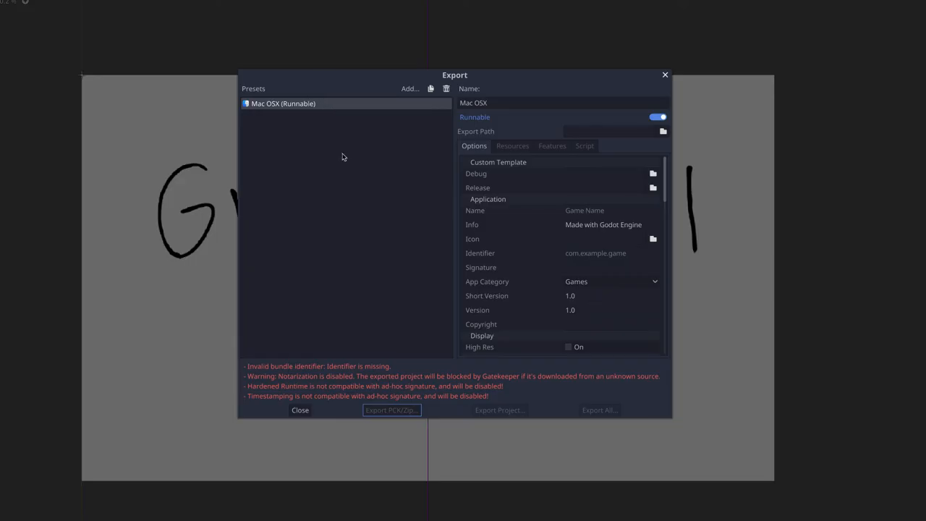
mouse_move(379, 148)
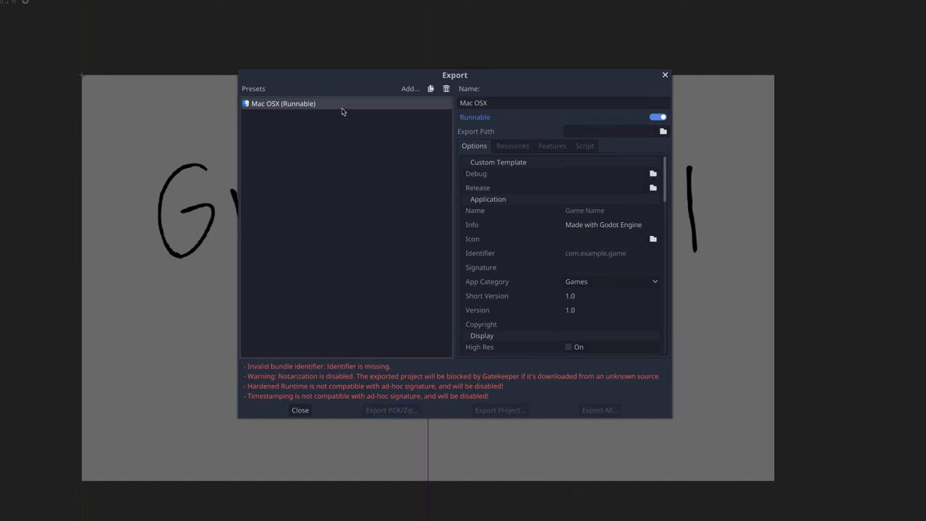
mouse_move(360, 394)
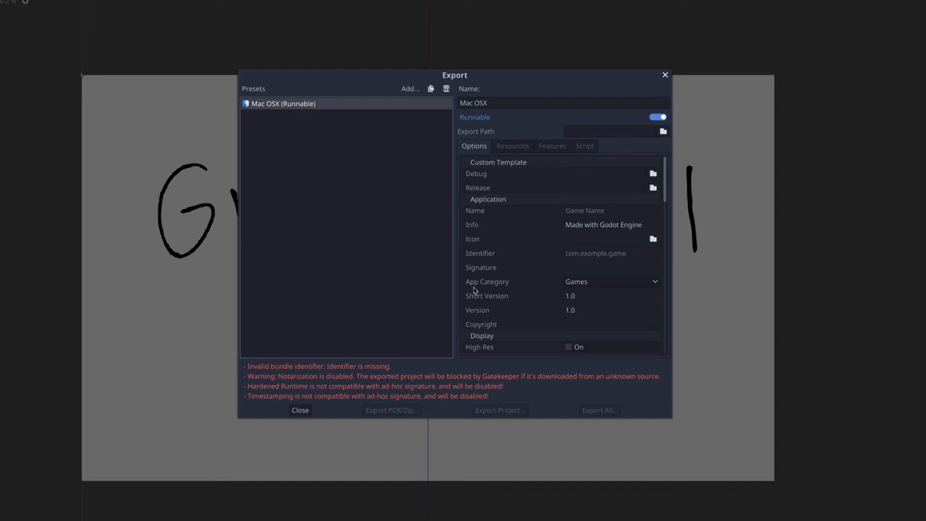
mouse_move(522, 180)
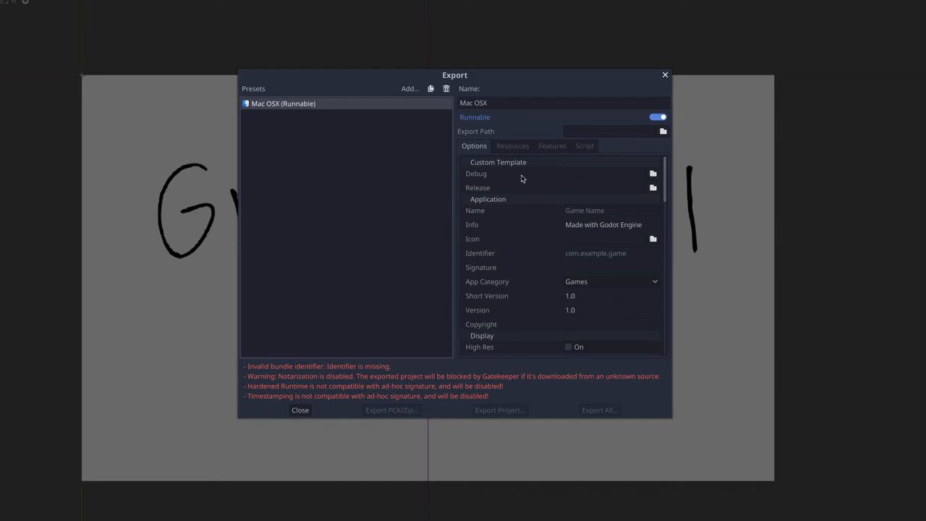
mouse_move(485, 185)
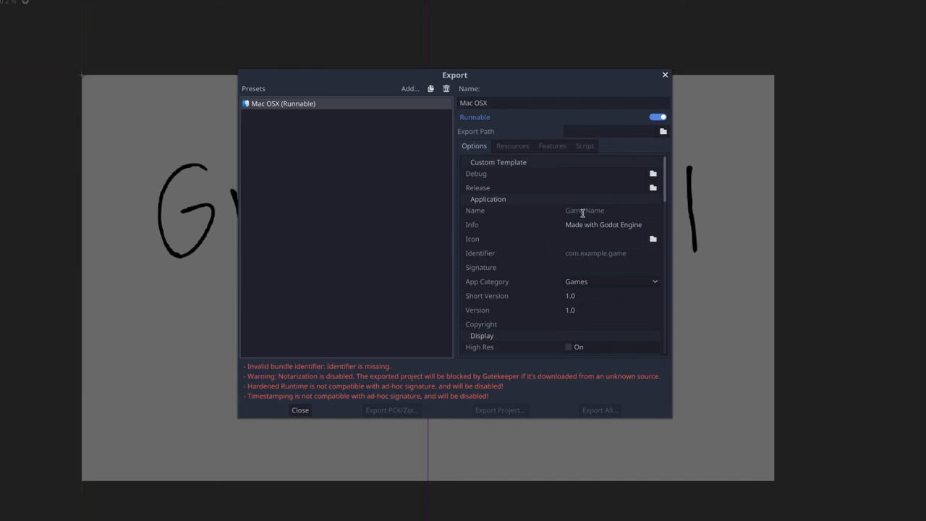
Set the macOS application name to Grad School.
click(611, 211)
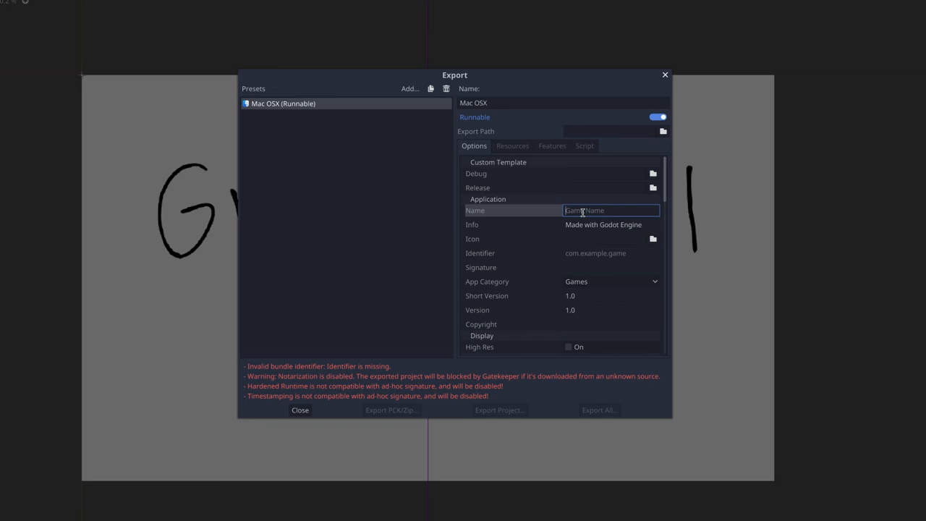
text(GradSchool)
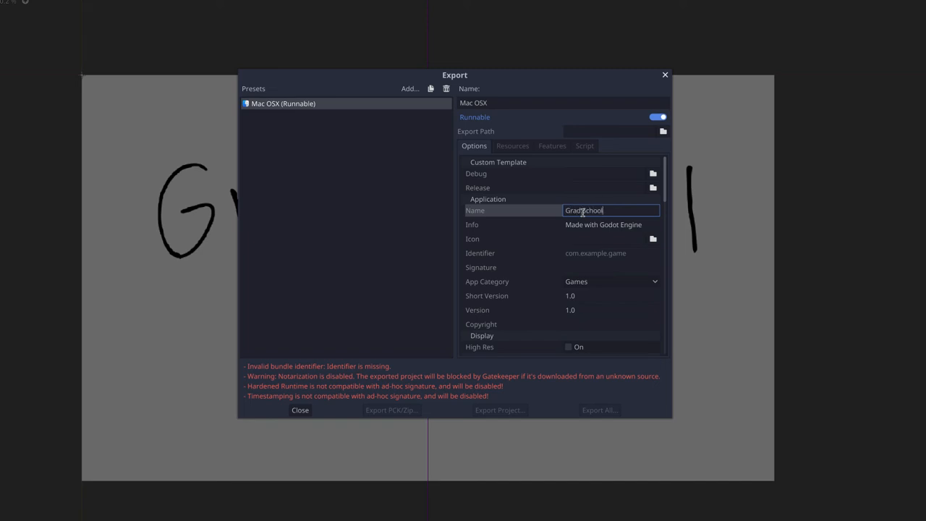
click(601, 225)
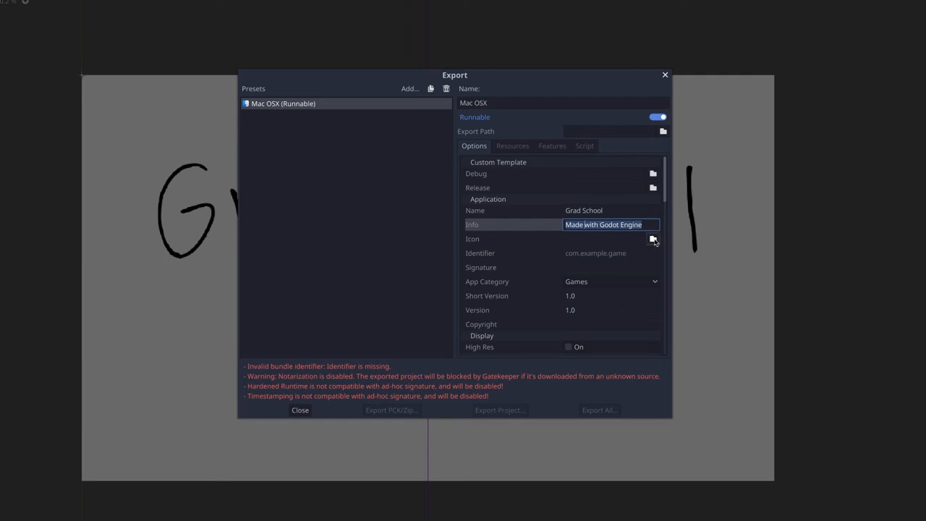
Choose Icon.png from the images folder as the app icon.
click(652, 239)
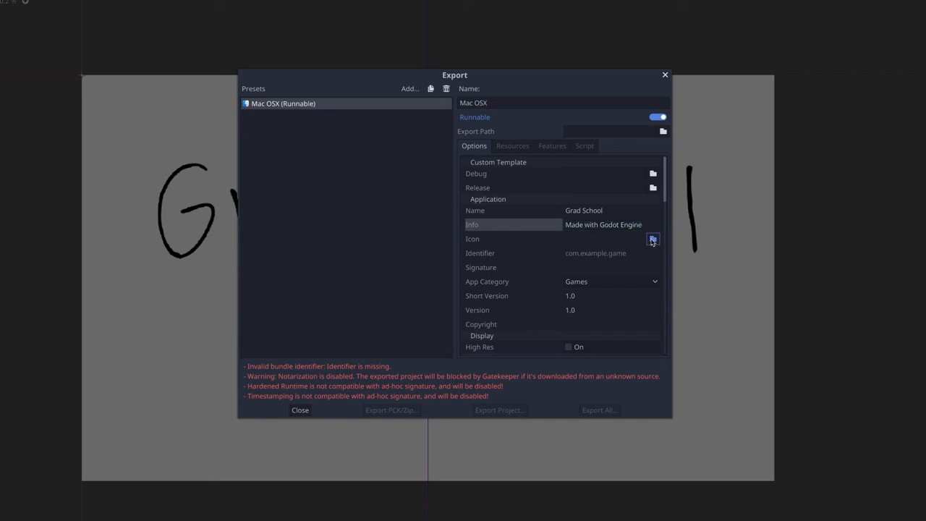
click(651, 239)
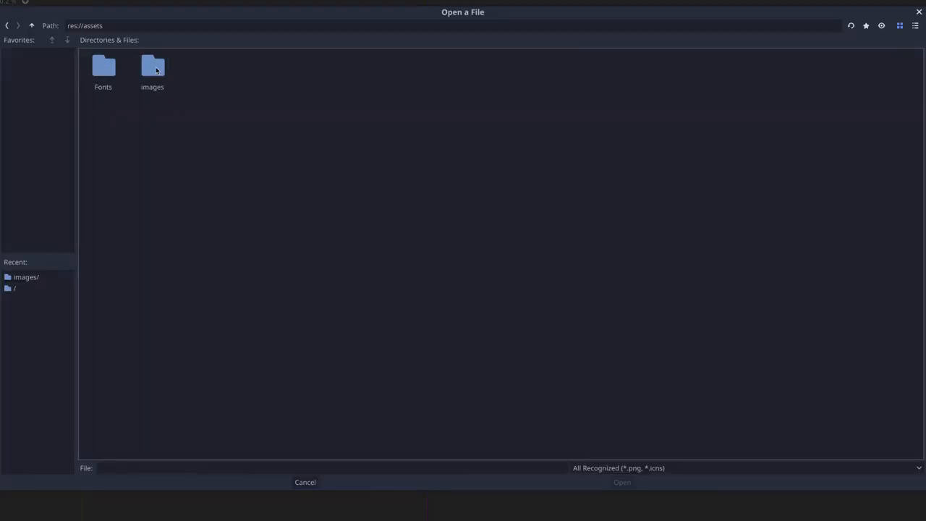
double_click(152, 69)
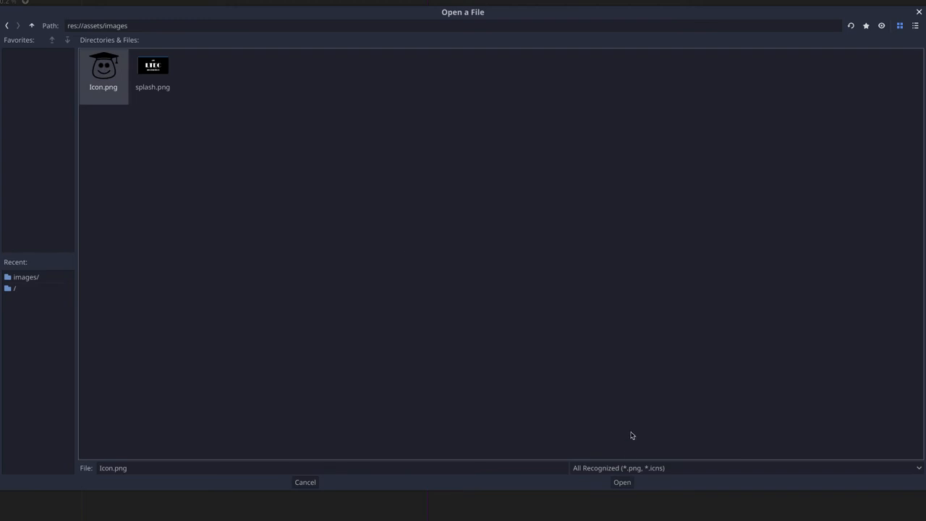
click(622, 481)
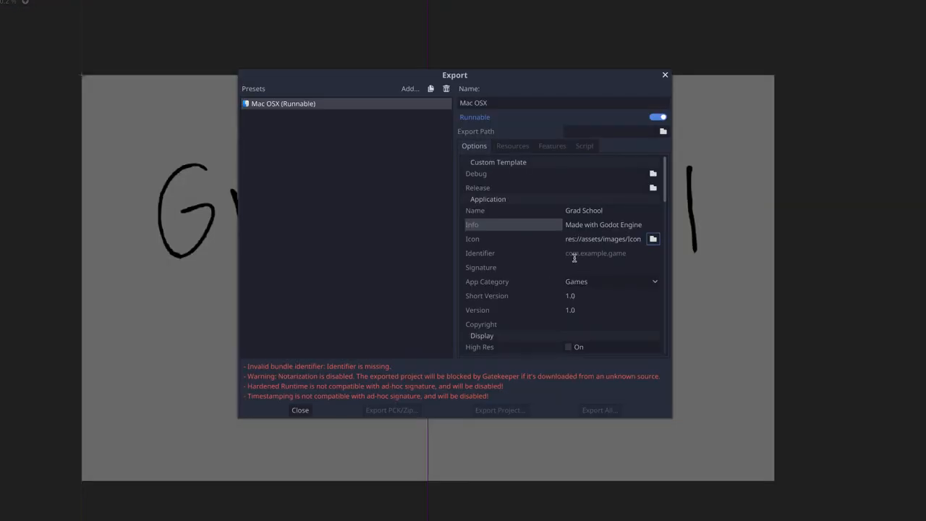
Fill in the bundle identifier and signature and set the app category to Games.
click(611, 252)
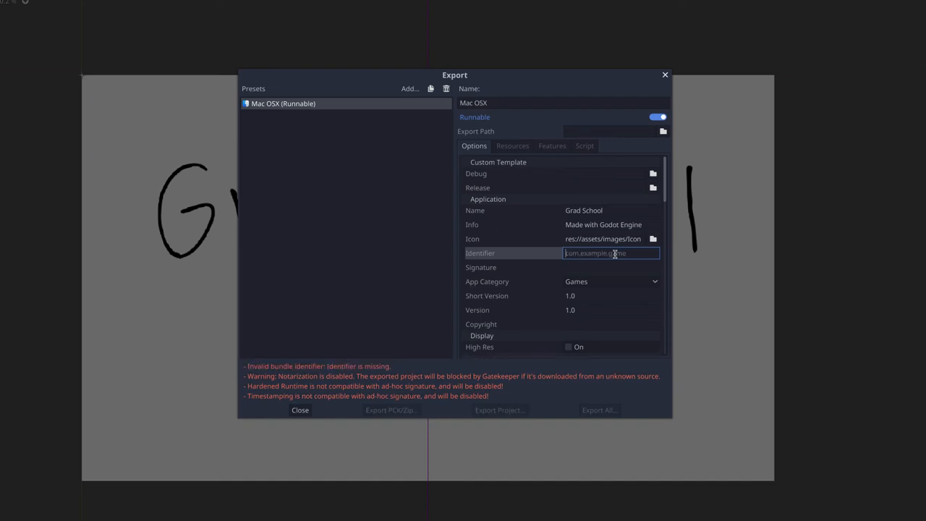
text(Dan Hoffman)
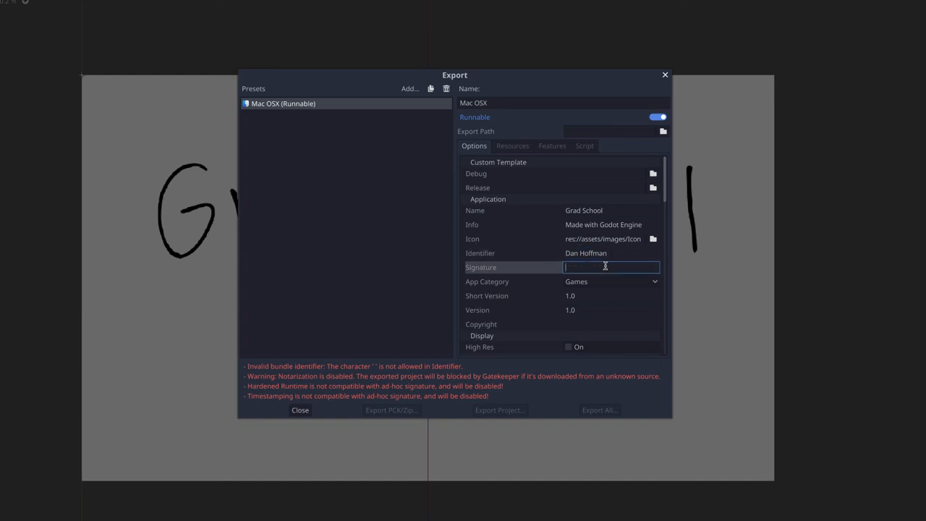
text(DLH)
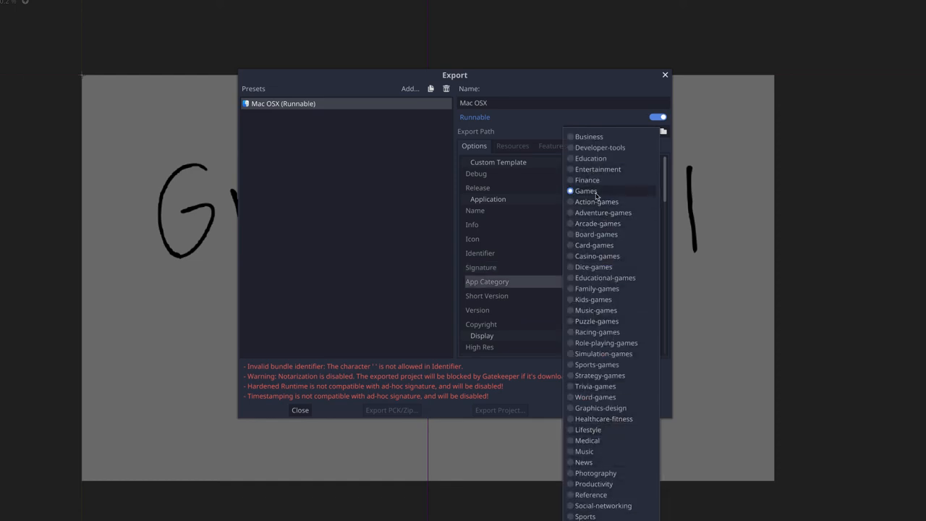
click(584, 191)
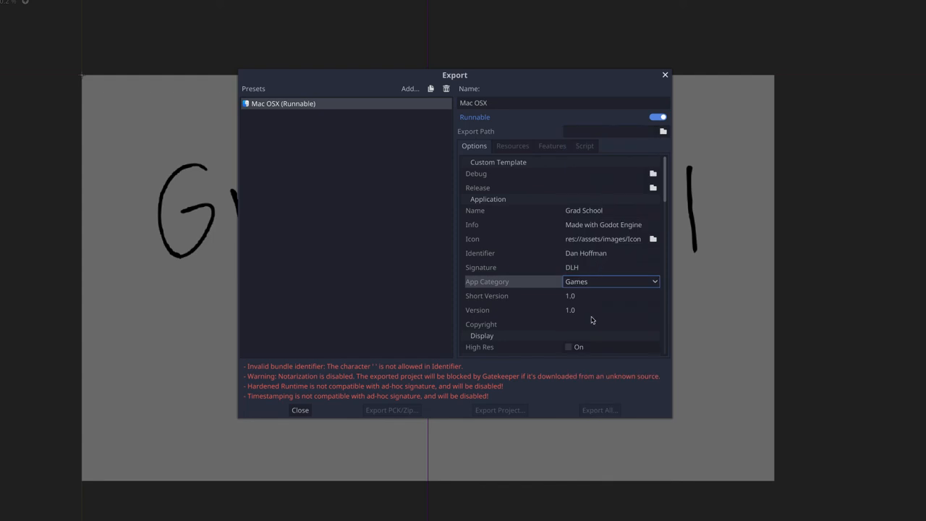
Set the copyright to LTEC 2022 and enable High Res display support.
click(610, 309)
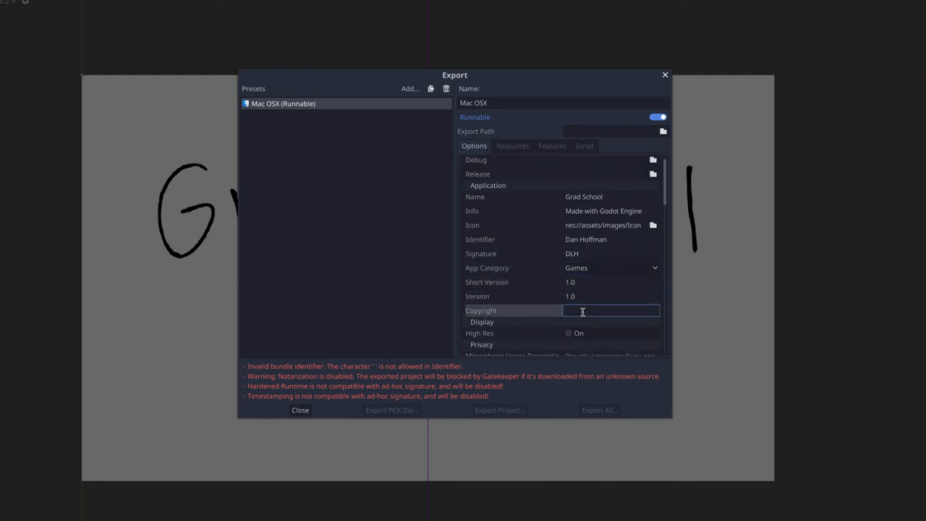
text(LTEC 2022)
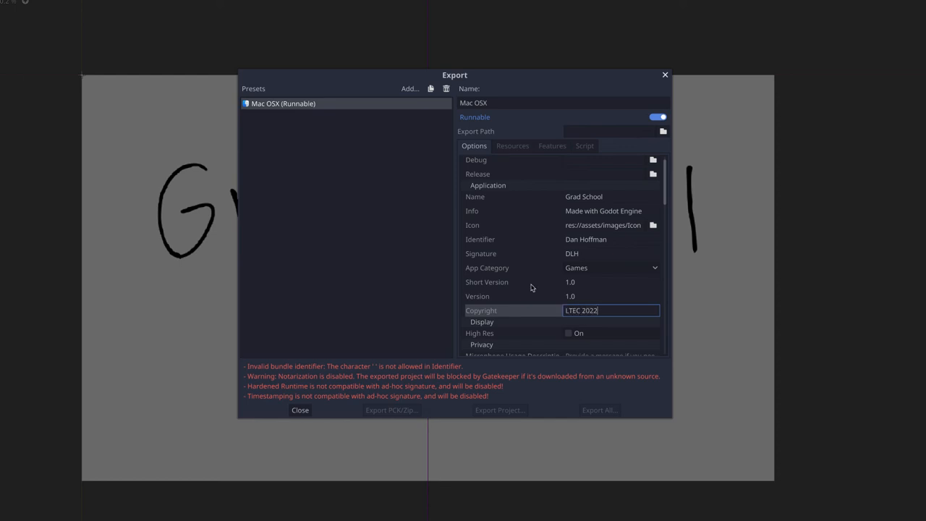
scroll(down, 3)
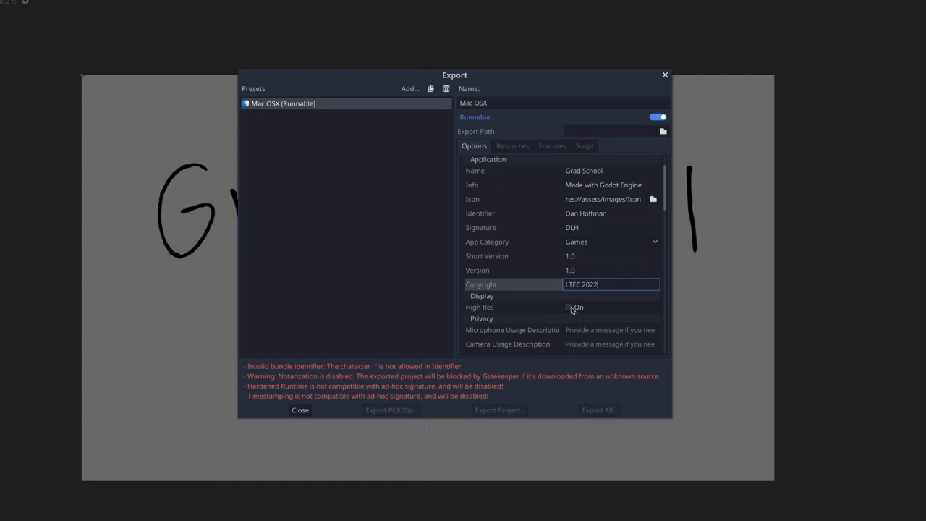
click(569, 271)
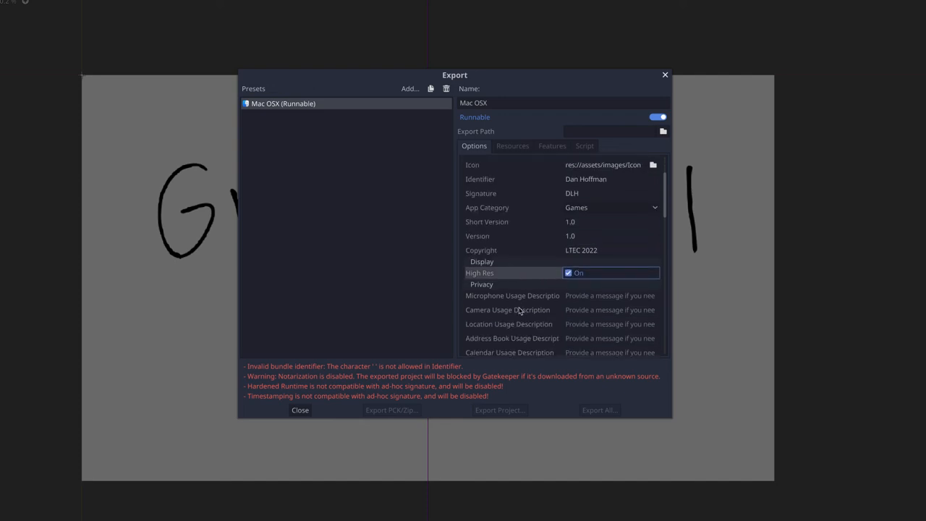
scroll(down, 3)
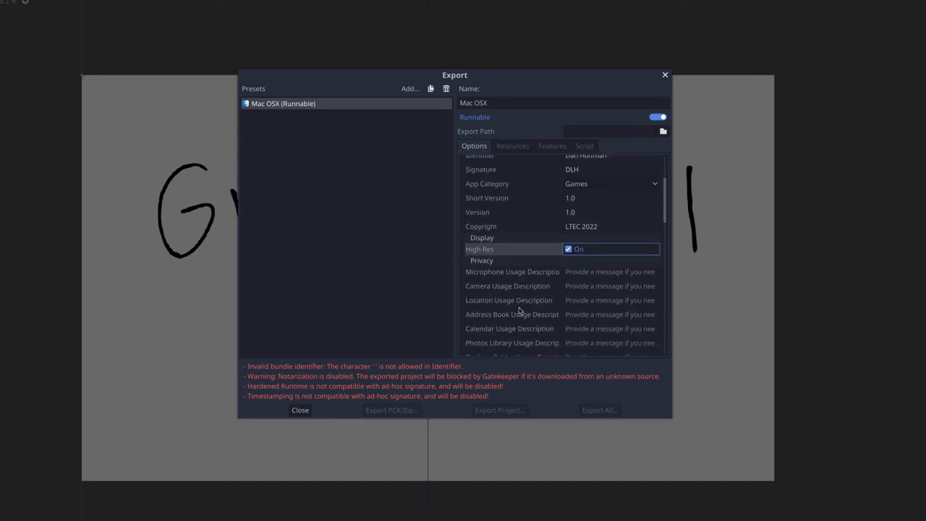
scroll(down, 3)
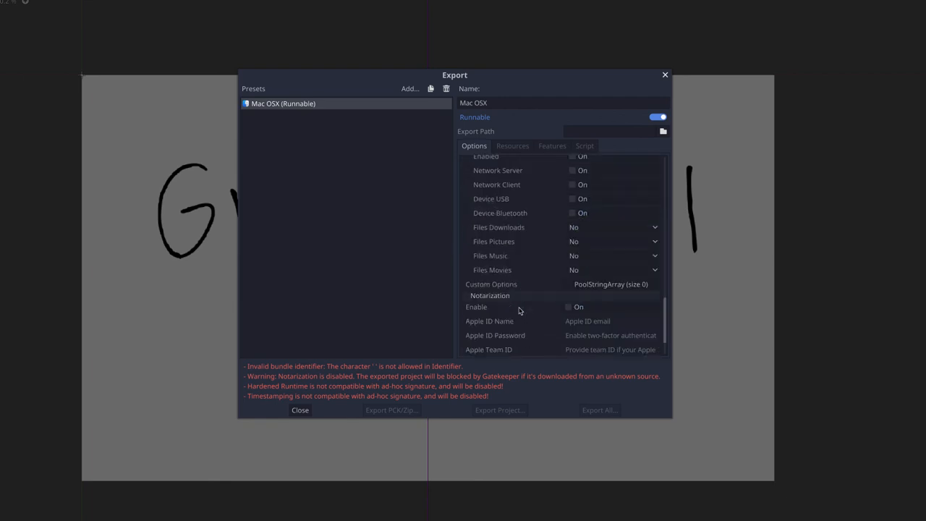
Scroll to Texture Format and confirm S3TC is on with the identifier error gone.
scroll(down, 3)
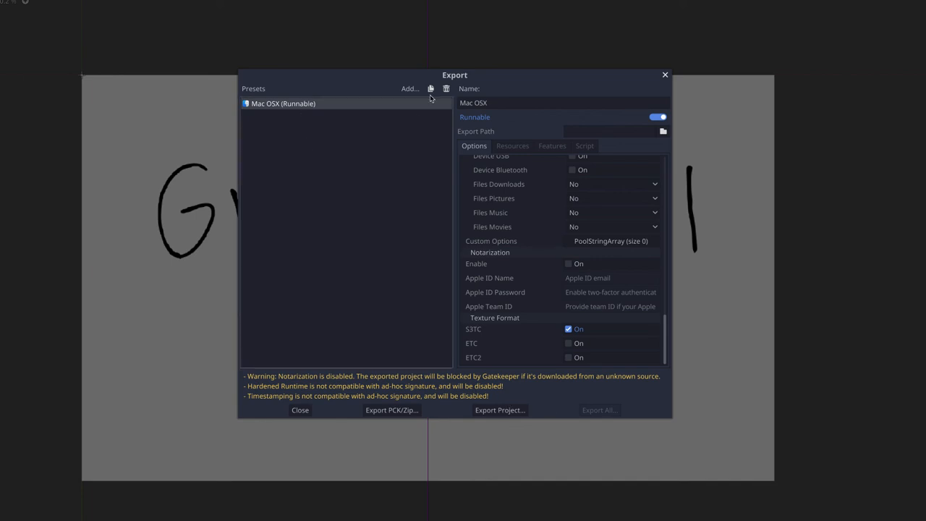
Add a Windows Desktop export preset, review its options and reselect Mac OSX.
click(408, 88)
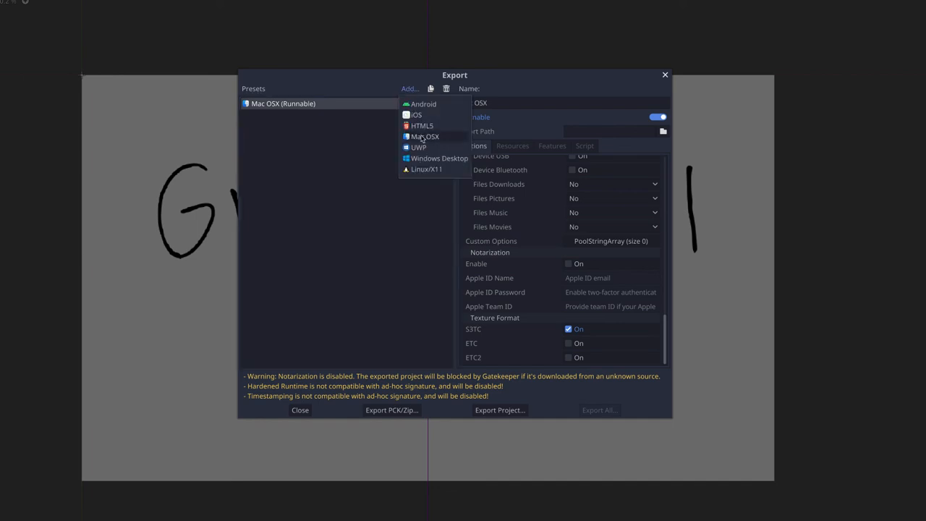
click(438, 158)
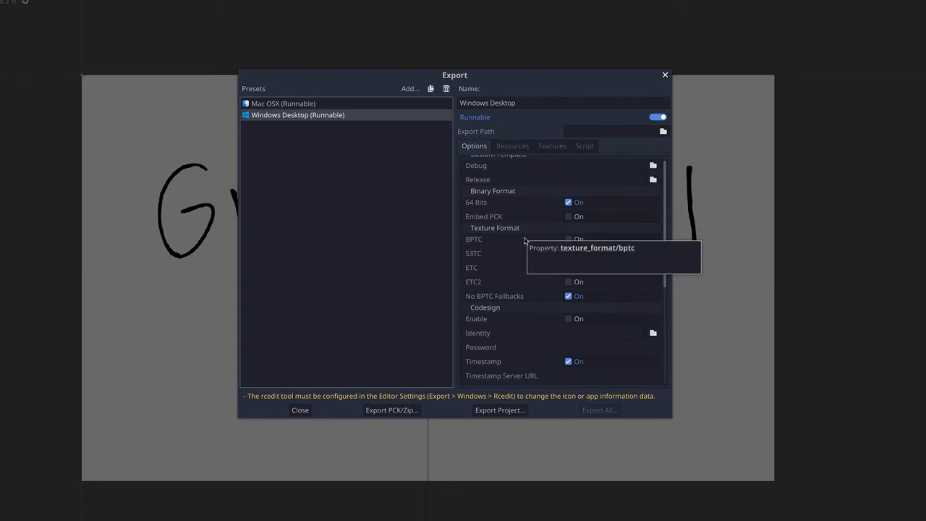
scroll(down, 3)
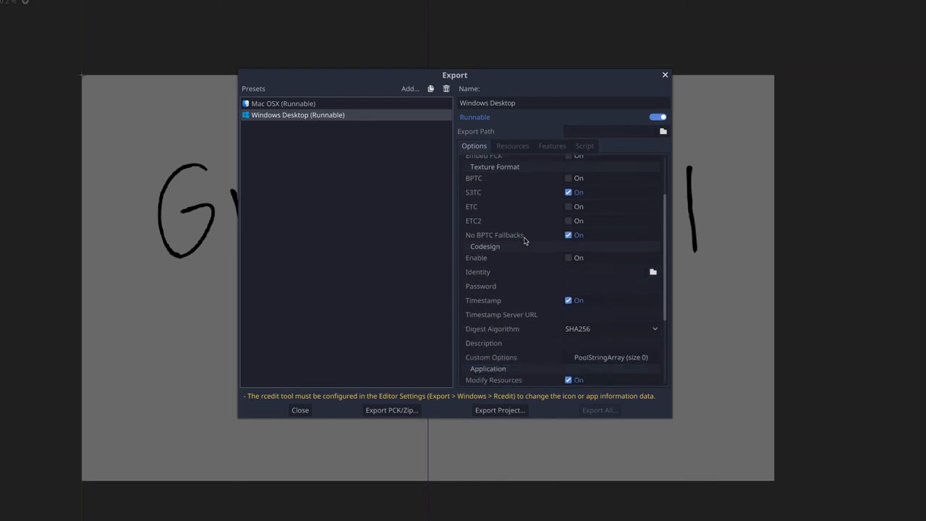
scroll(down, 3)
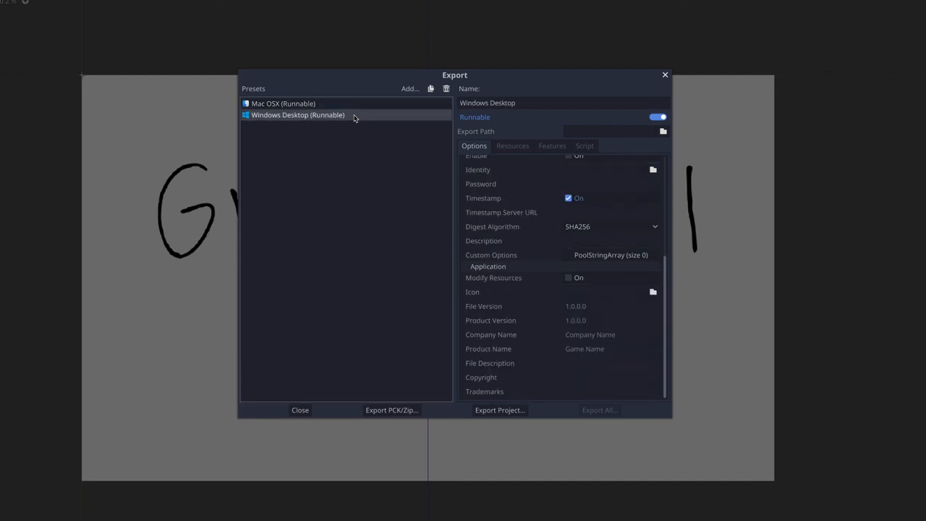
click(284, 104)
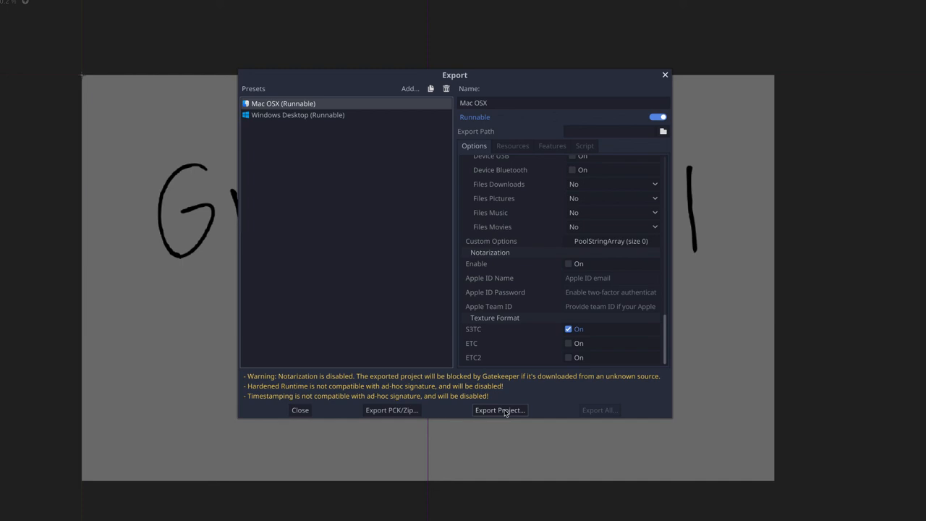
Export the macOS build to the Desktop as Grad Schoolb.dmg.
click(499, 411)
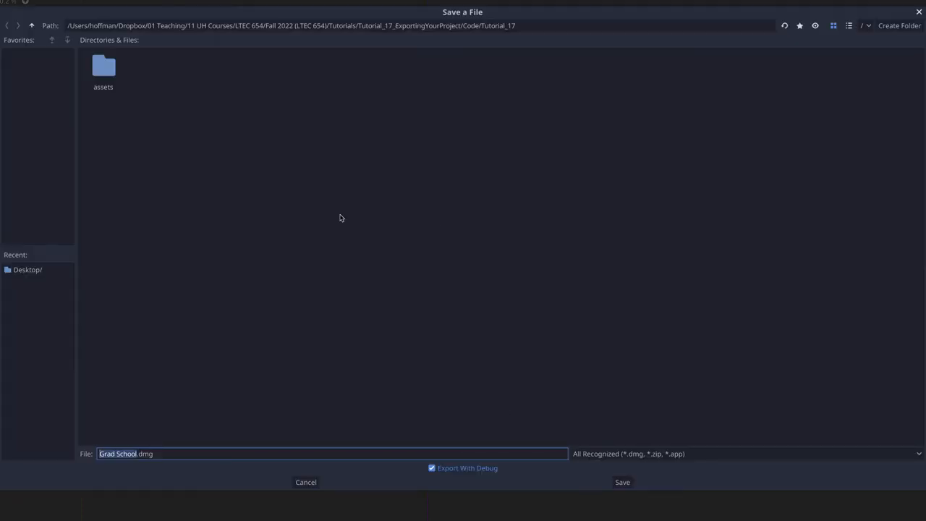
click(26, 269)
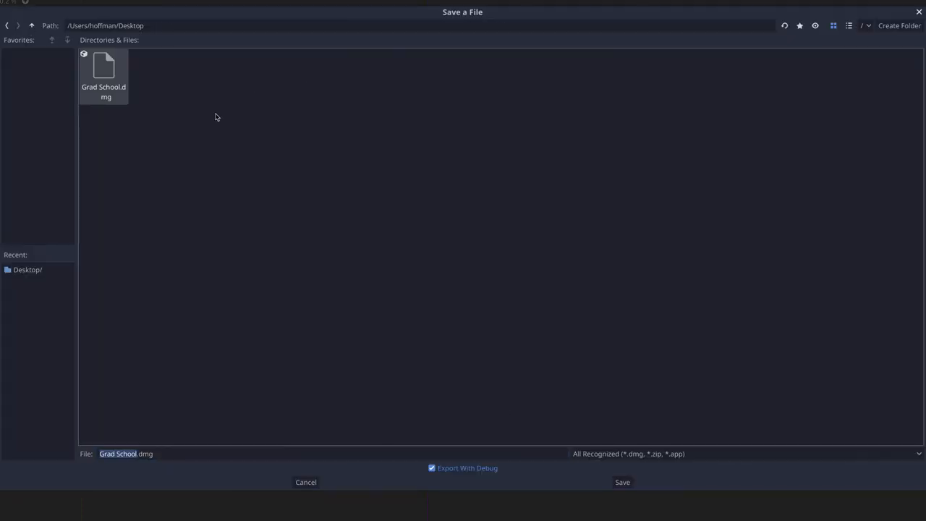
click(139, 454)
text(b)
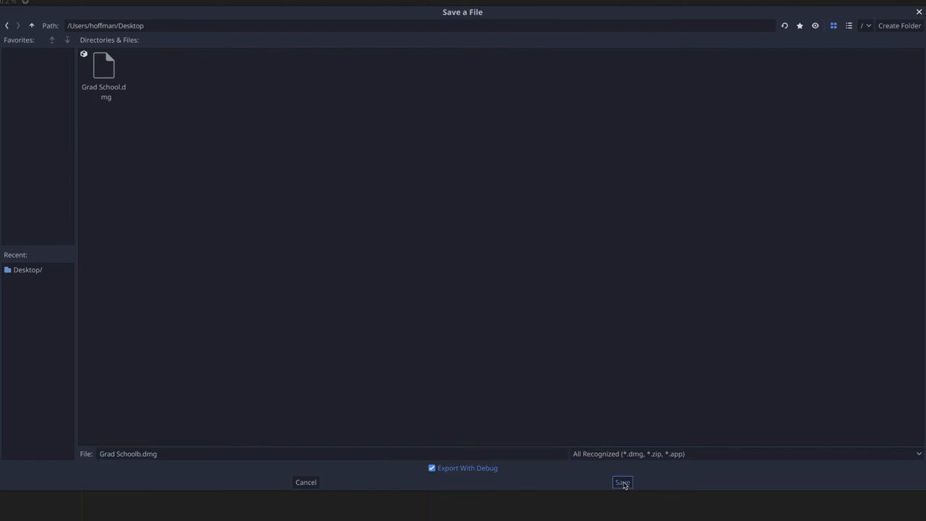
click(622, 483)
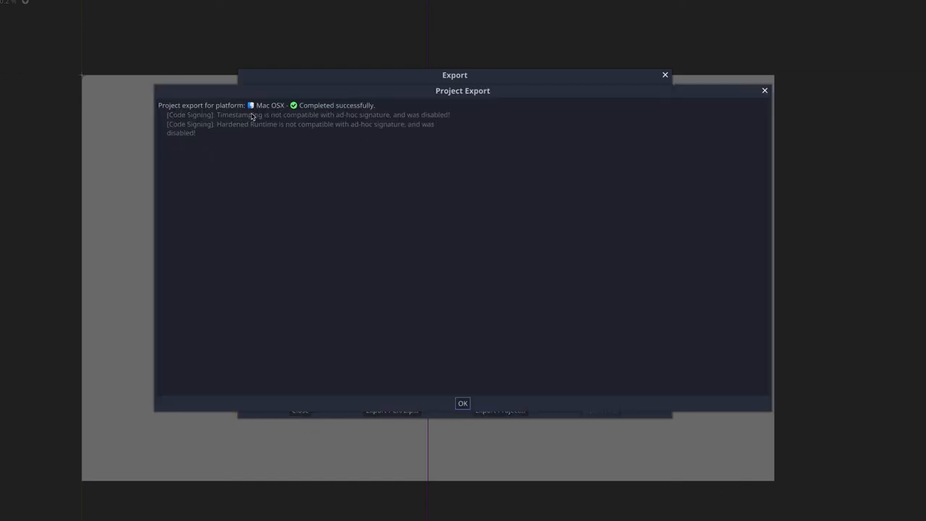
mouse_move(304, 122)
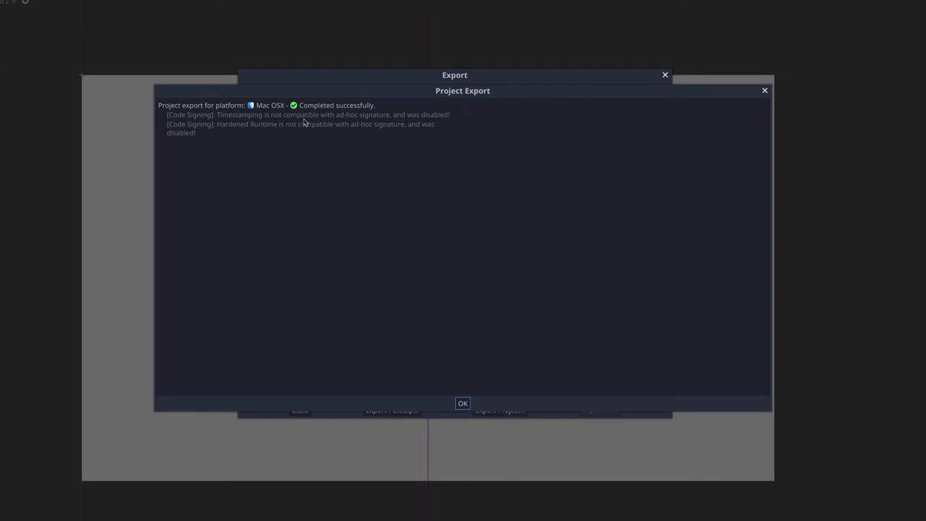
mouse_move(425, 230)
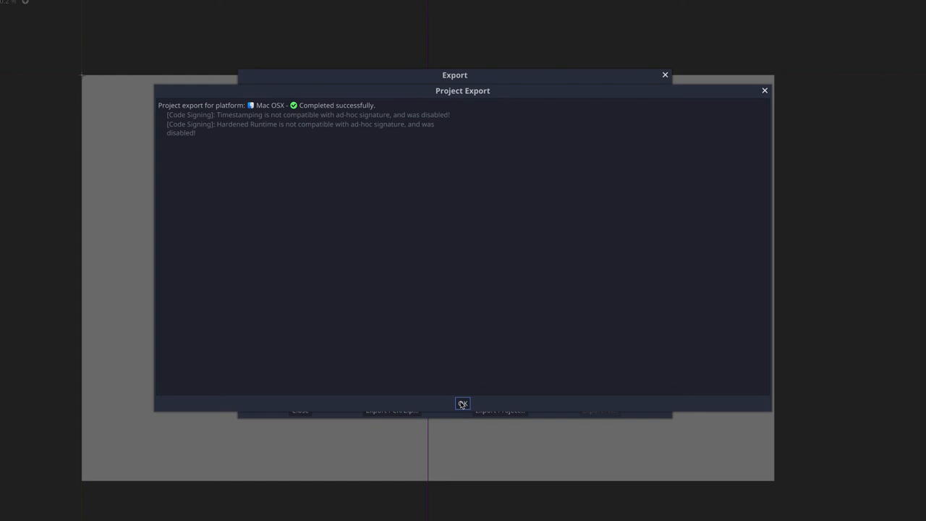
Dismiss the export report and start exporting the Windows Desktop build as Grad Schoolb.exe.
click(463, 403)
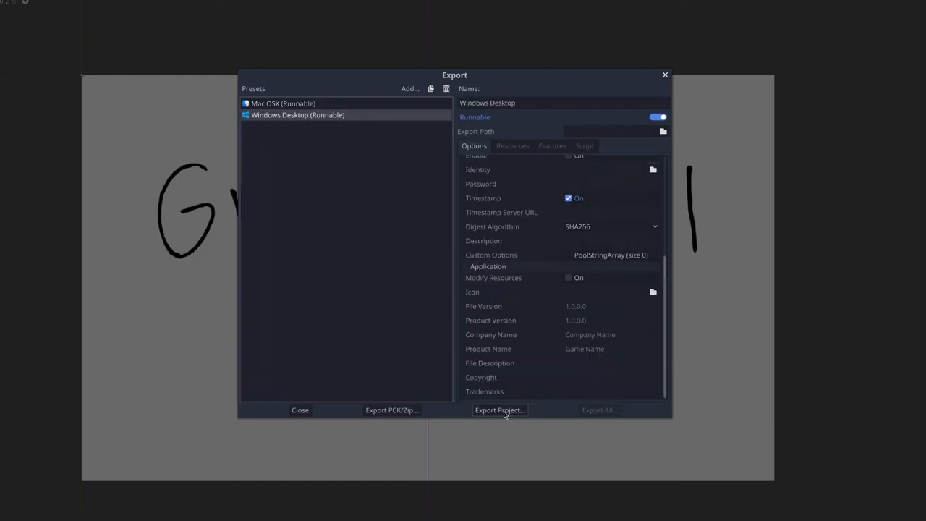
click(499, 410)
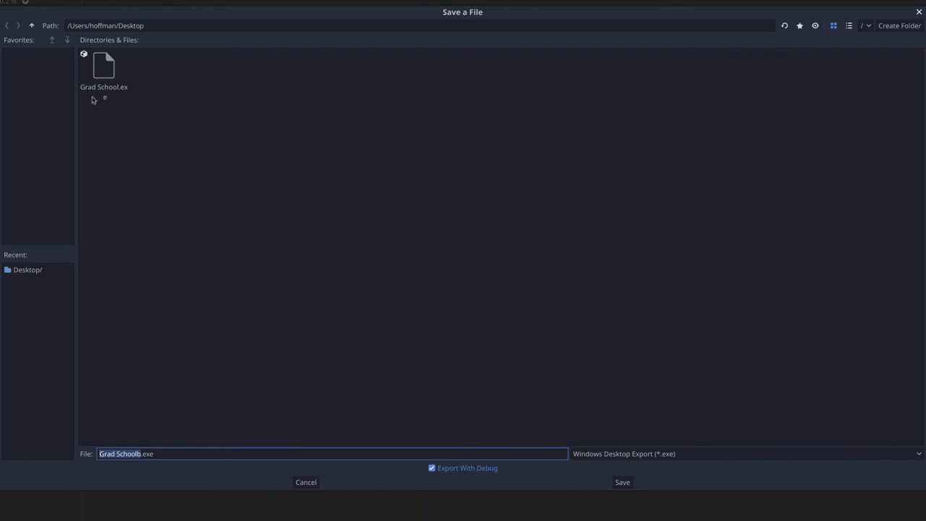
mouse_move(205, 330)
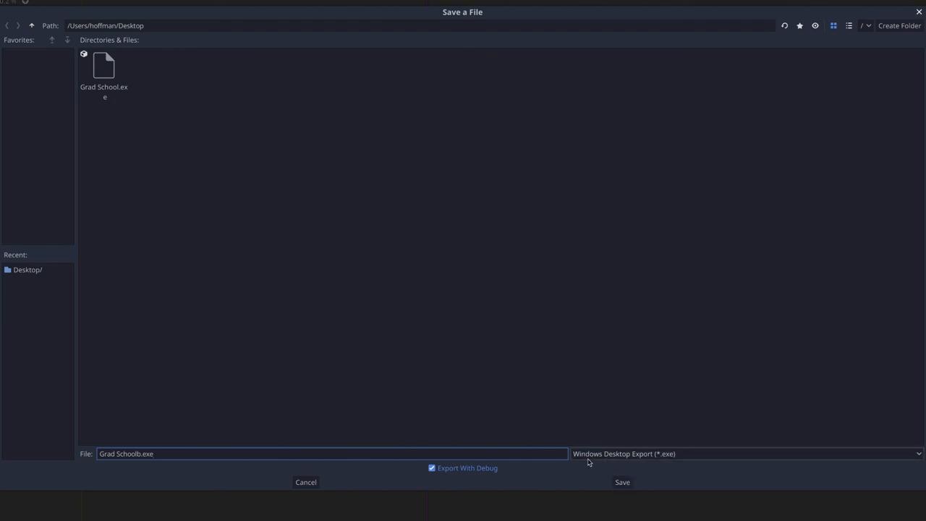
mouse_move(671, 461)
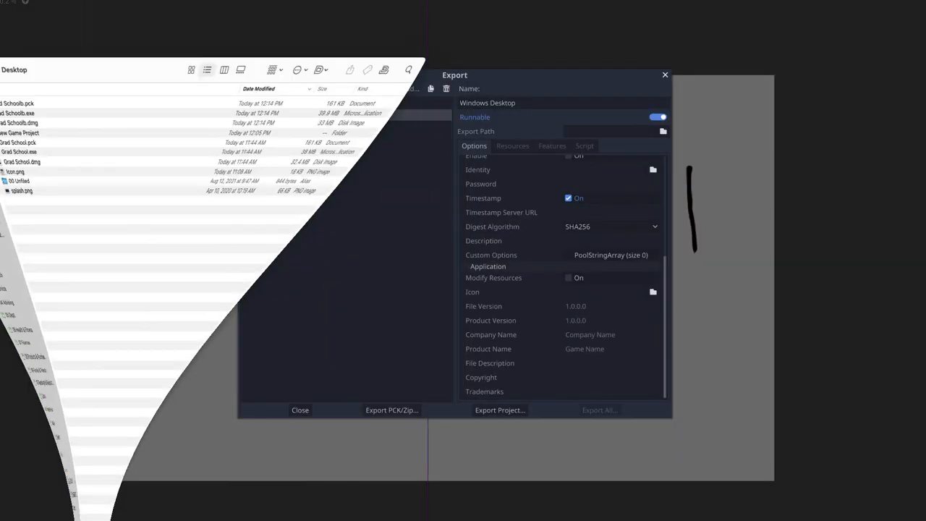
Mount Grad Schoolb.dmg from the desktop, view Grad School.app, and close the window.
click(300, 409)
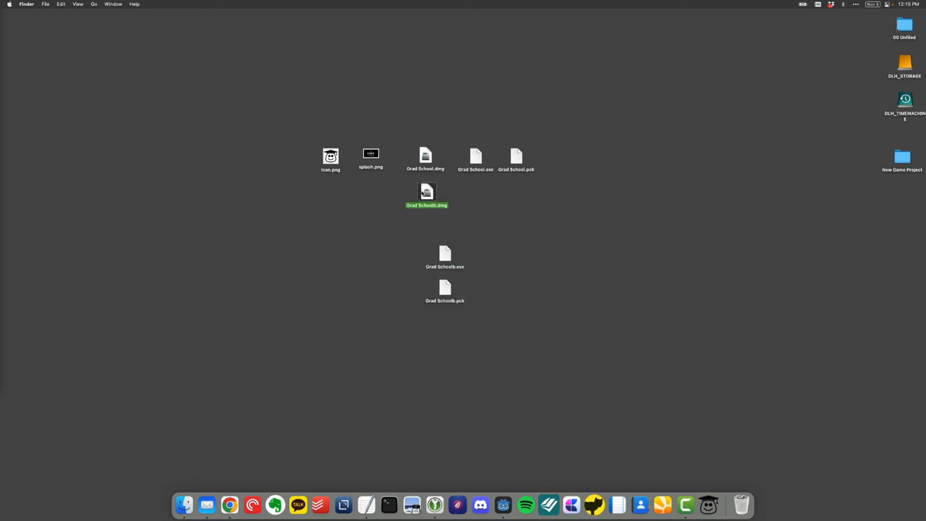
double_click(427, 194)
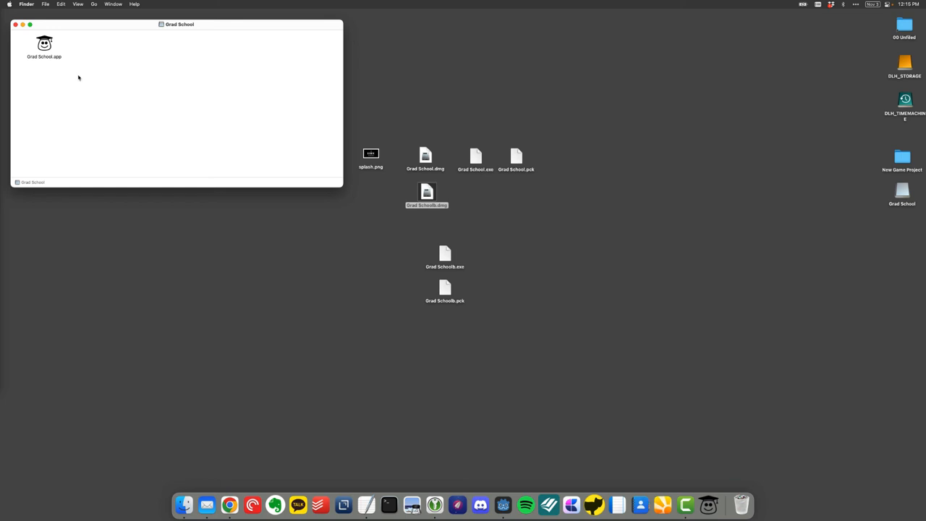
click(14, 23)
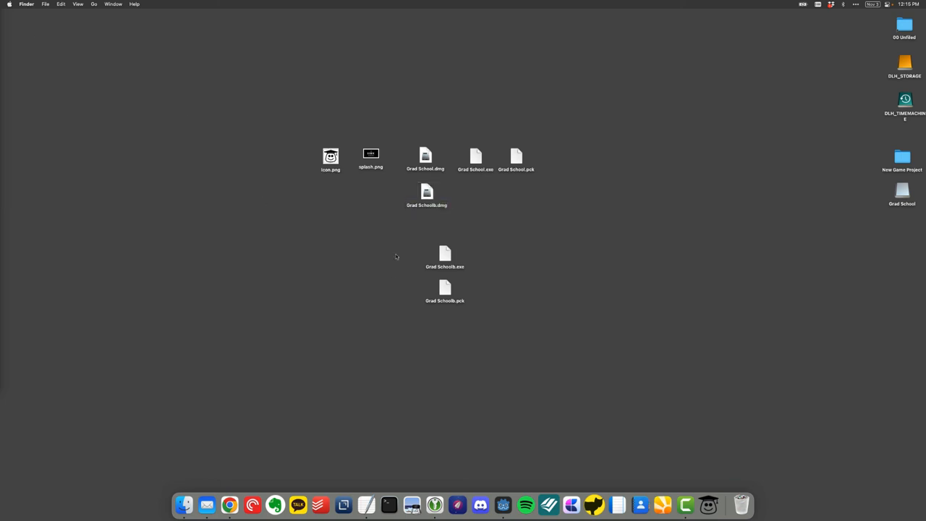